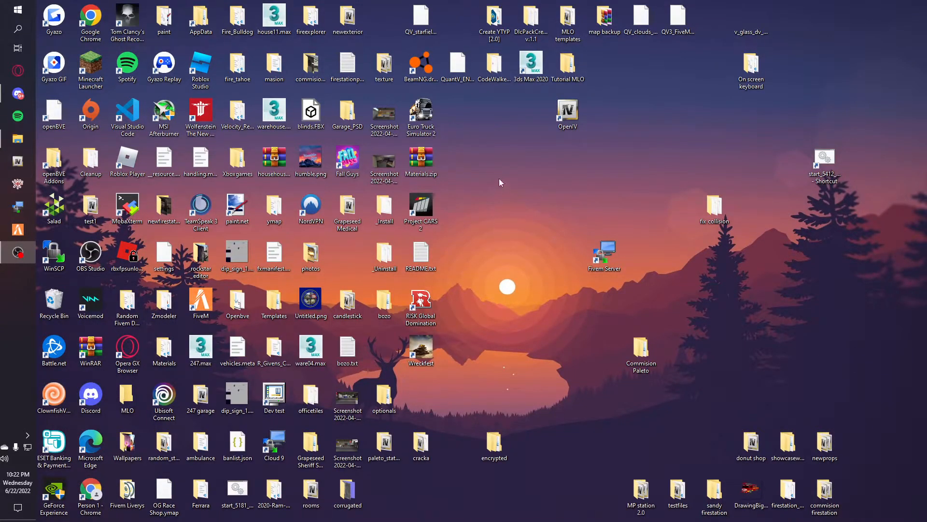
{"action": "mouse_move", "coordinate": [500, 187]}
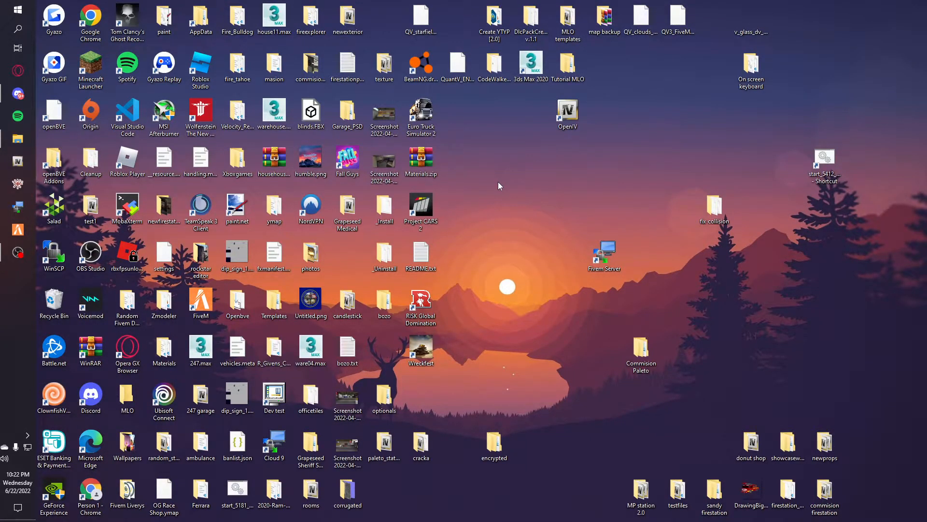
{"action": "mouse_move", "coordinate": [516, 172]}
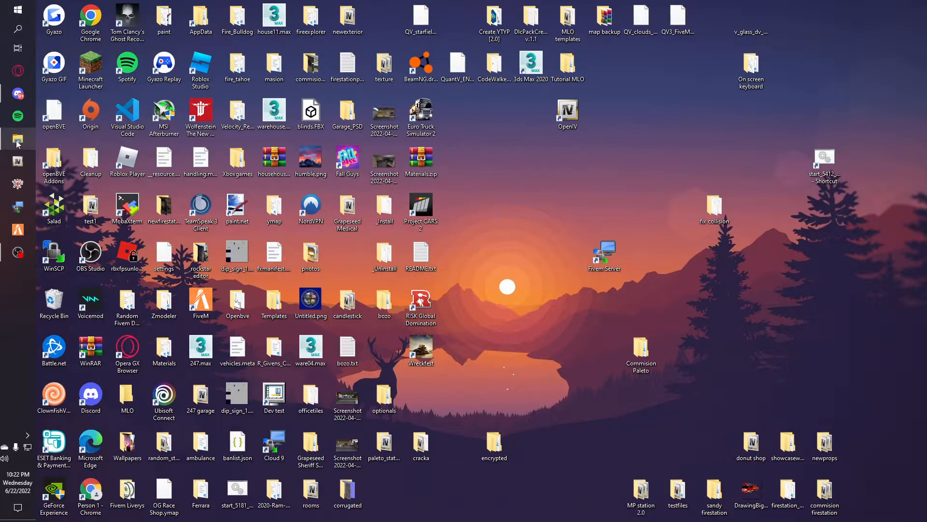
- Launch Autodesk 3ds Max 2020 from the desktop shortcut into an empty scene
{"action": "double_click", "coordinate": [491, 14]}
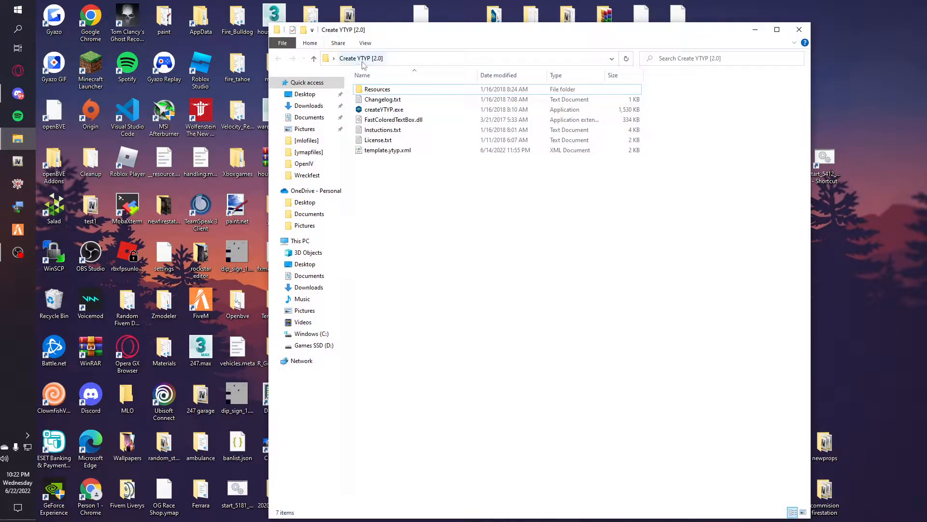
{"action": "mouse_move", "coordinate": [384, 109]}
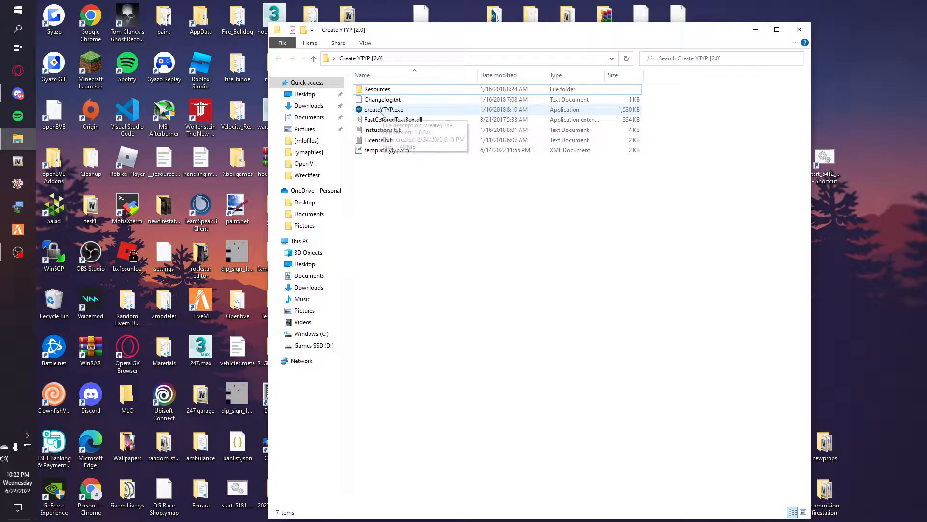
{"action": "mouse_move", "coordinate": [692, 253]}
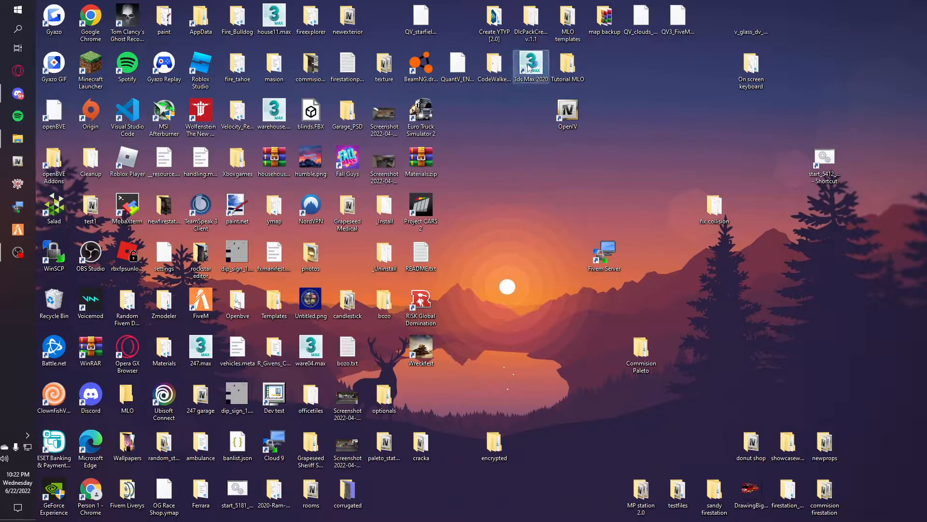
{"action": "double_click", "coordinate": [531, 63]}
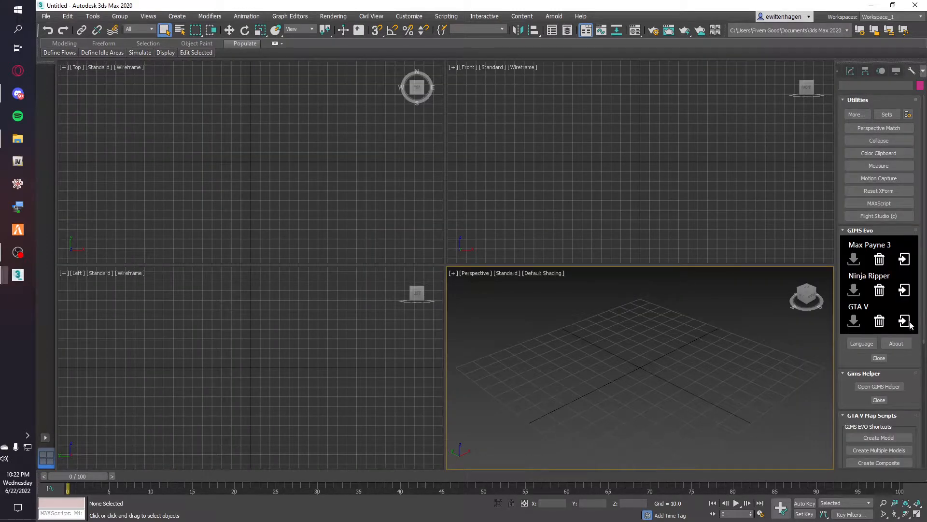
- Start a GIMS Evo GTA V import and choose the model in Desktop > Tutorial MLO > 3ds Max Exports
{"action": "left_click", "coordinate": [904, 322]}
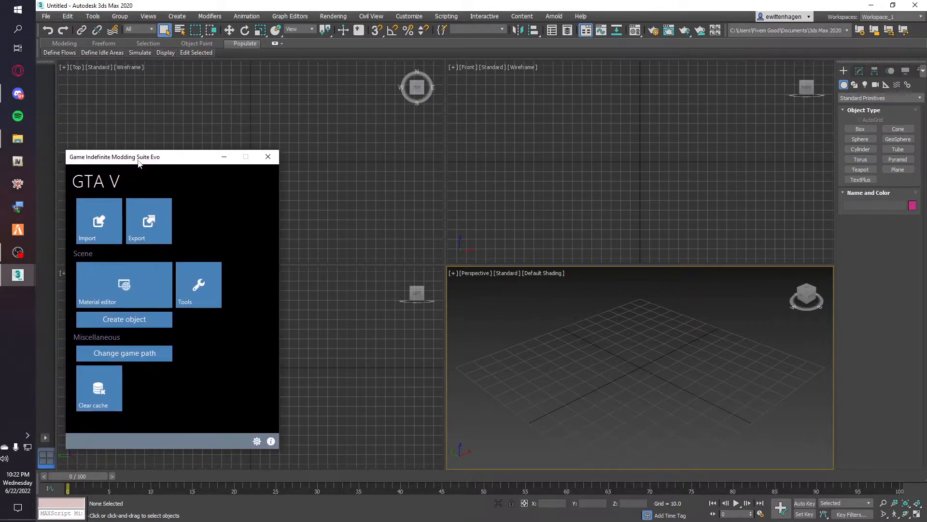
{"action": "mouse_move", "coordinate": [449, 270]}
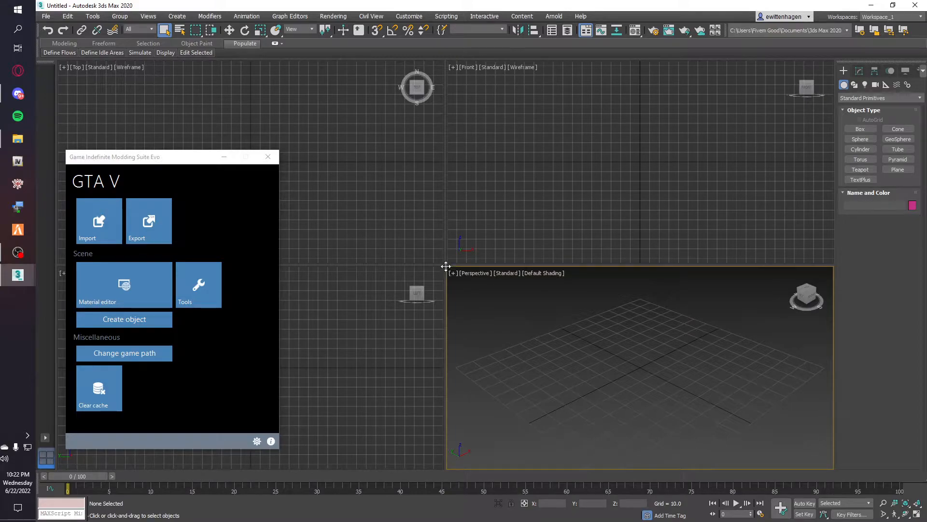
{"action": "left_click", "coordinate": [99, 221]}
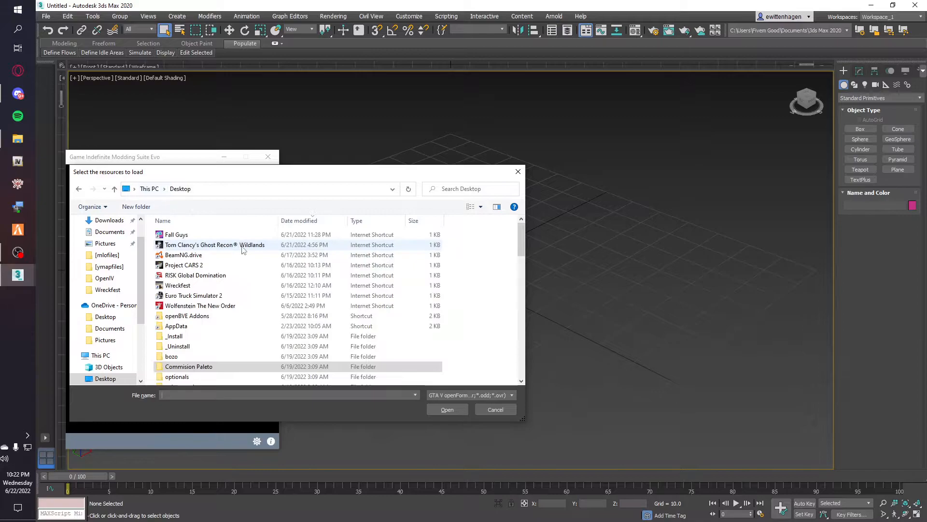
{"action": "scroll", "scroll_direction": "down", "scroll_amount": 3}
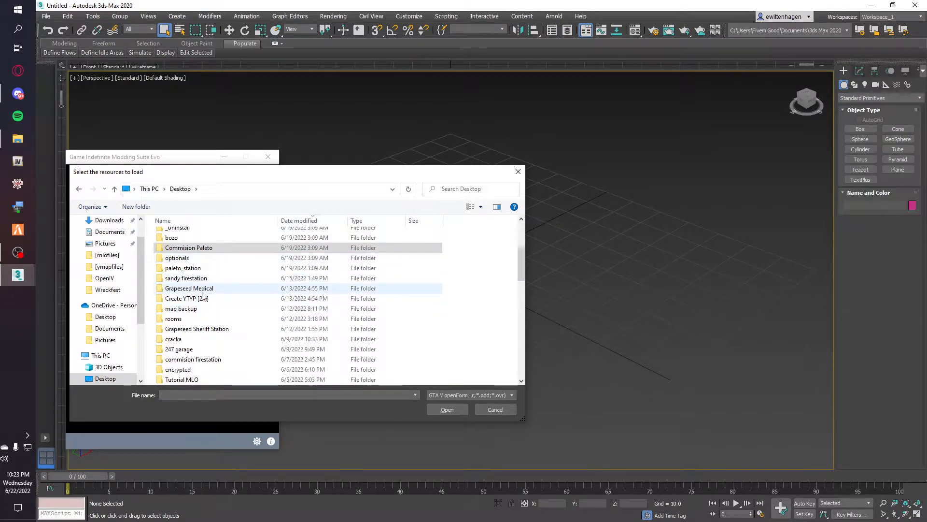
{"action": "scroll", "scroll_direction": "down", "scroll_amount": 3}
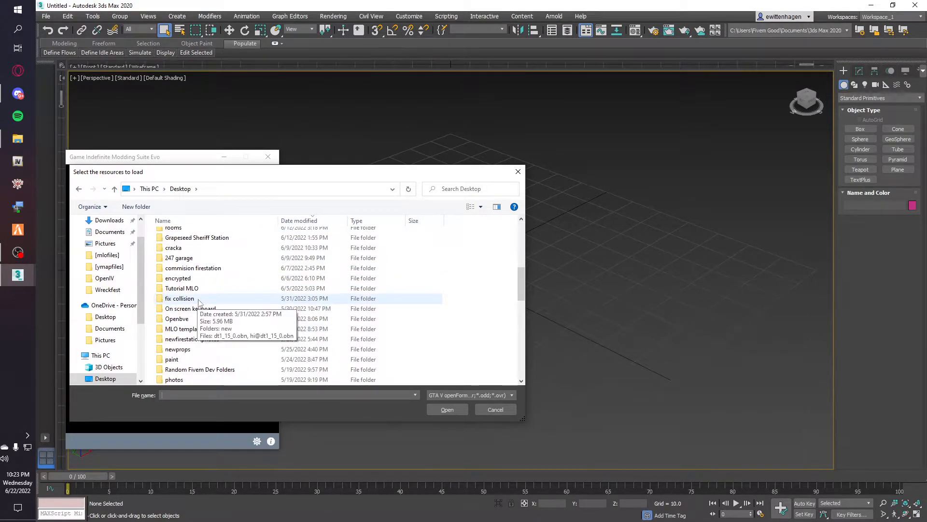
{"action": "double_click", "coordinate": [182, 288]}
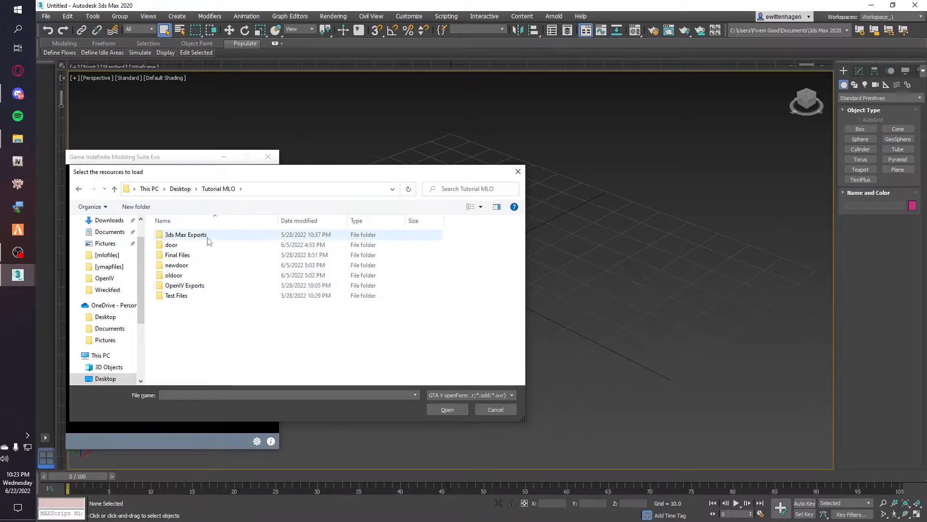
{"action": "left_click", "coordinate": [177, 255]}
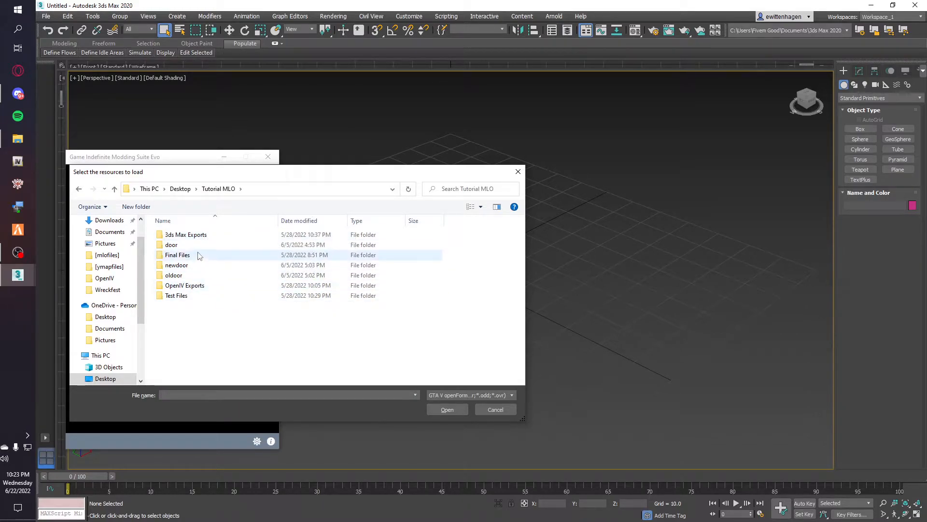
{"action": "left_click", "coordinate": [178, 255]}
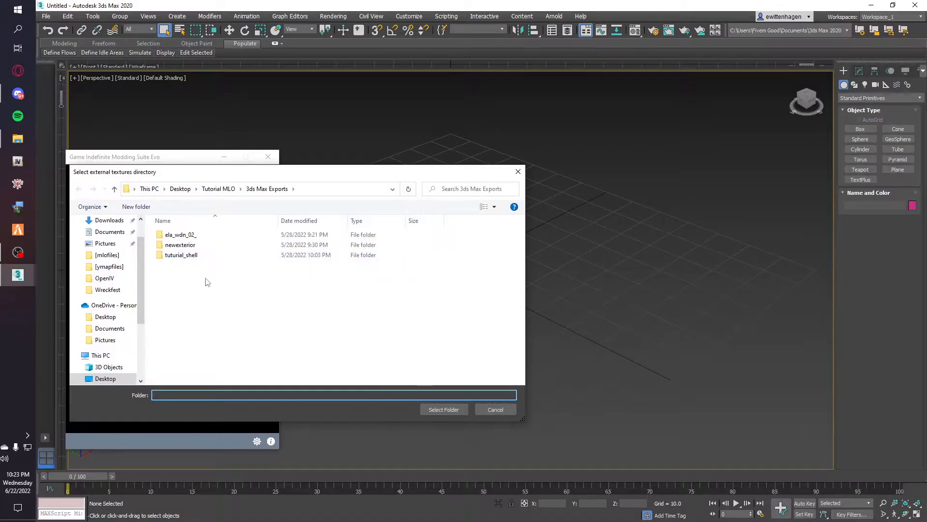
- Use the 3ds Max Exports folder for textures and show tutorial_shell with realistic materials, then deselect it
{"action": "left_click", "coordinate": [444, 409]}
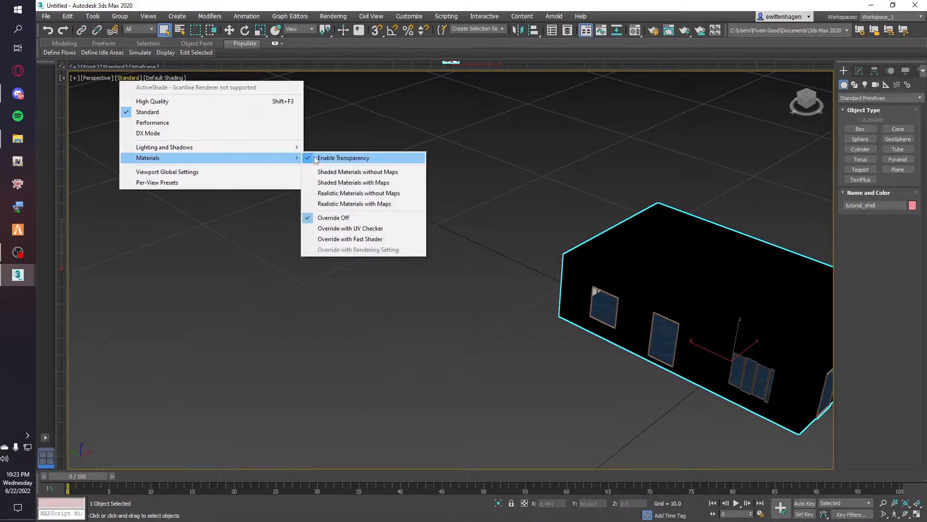
{"action": "left_click", "coordinate": [357, 172]}
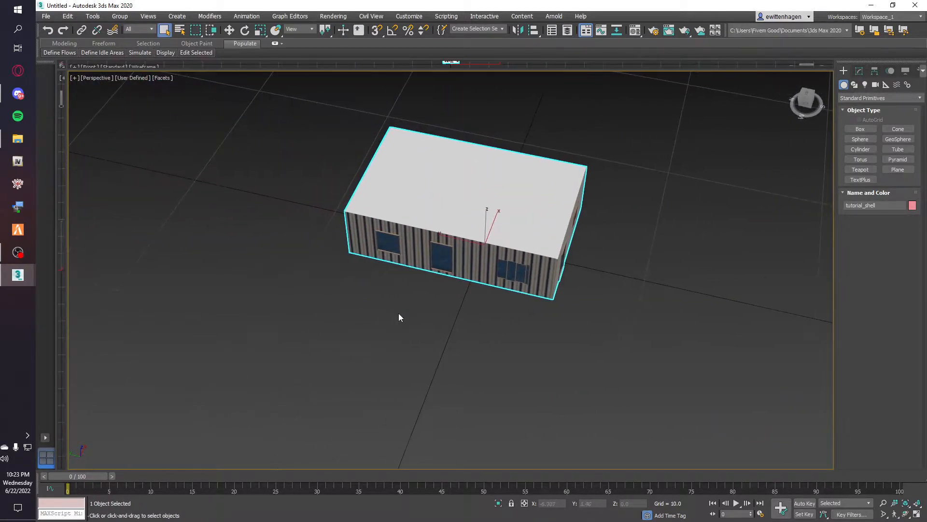
{"action": "left_click", "coordinate": [400, 318]}
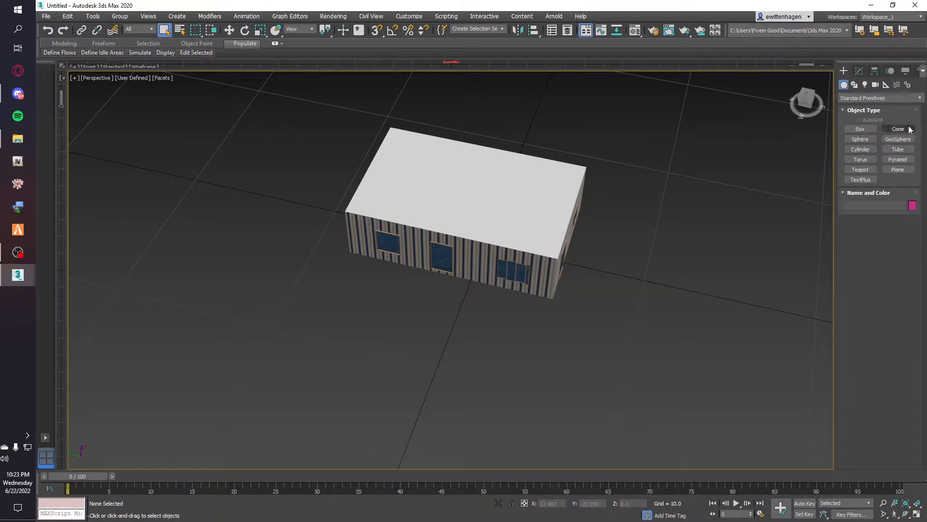
- Draw a thin Box primitive inside the building, converted to editable poly, and view it up close
{"action": "left_click", "coordinate": [898, 128]}
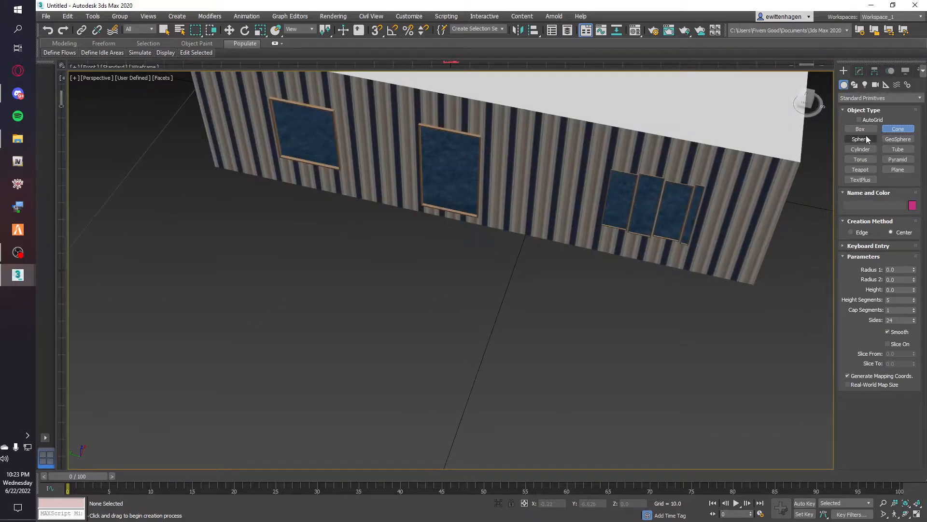
{"action": "left_click_drag", "start_coordinate": [340, 290], "coordinate": [423, 329]}
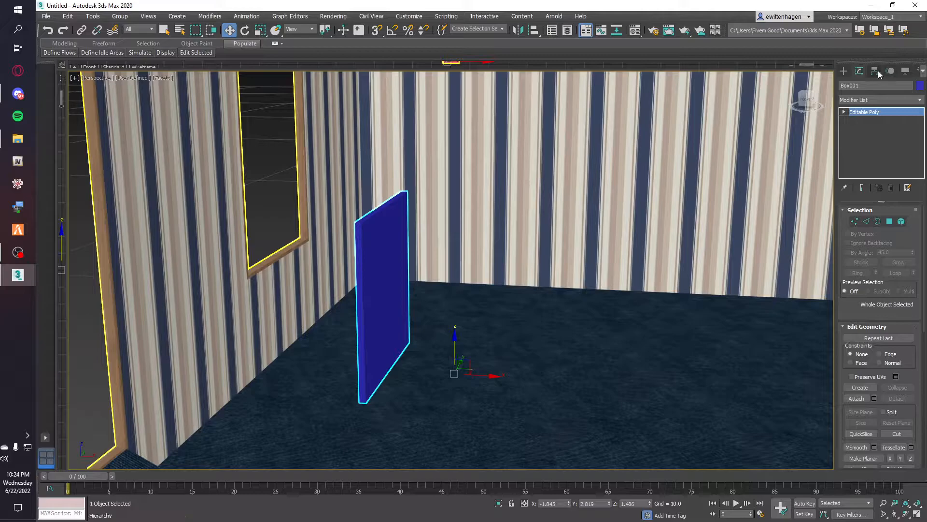
{"action": "left_click", "coordinate": [860, 72]}
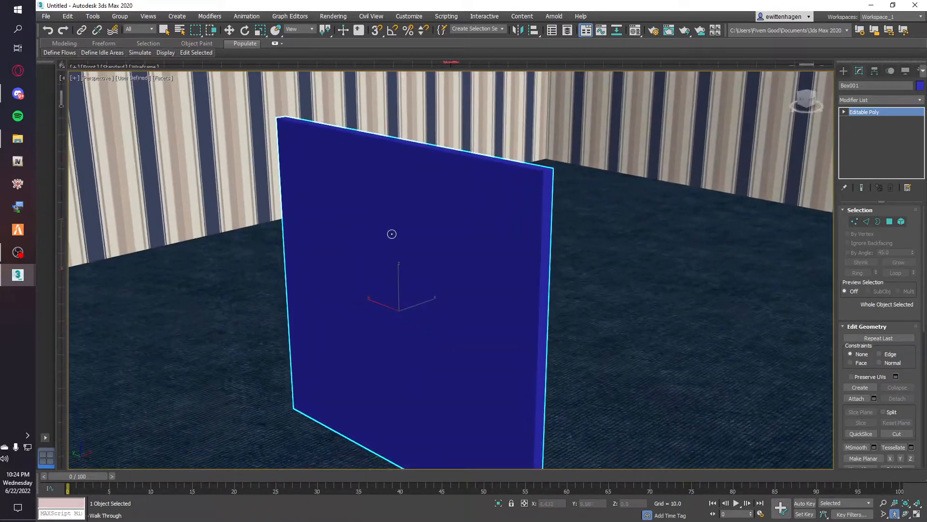
{"action": "left_click", "coordinate": [230, 30]}
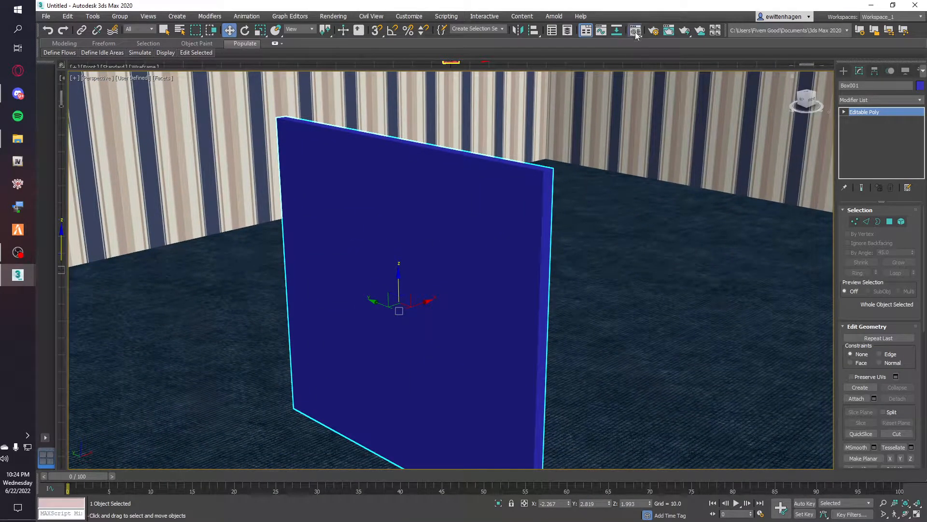
- Make the panel's material a GIMS V material with collision group METALS and type METAL_SOLID_SMALL
{"action": "left_click", "coordinate": [633, 30]}
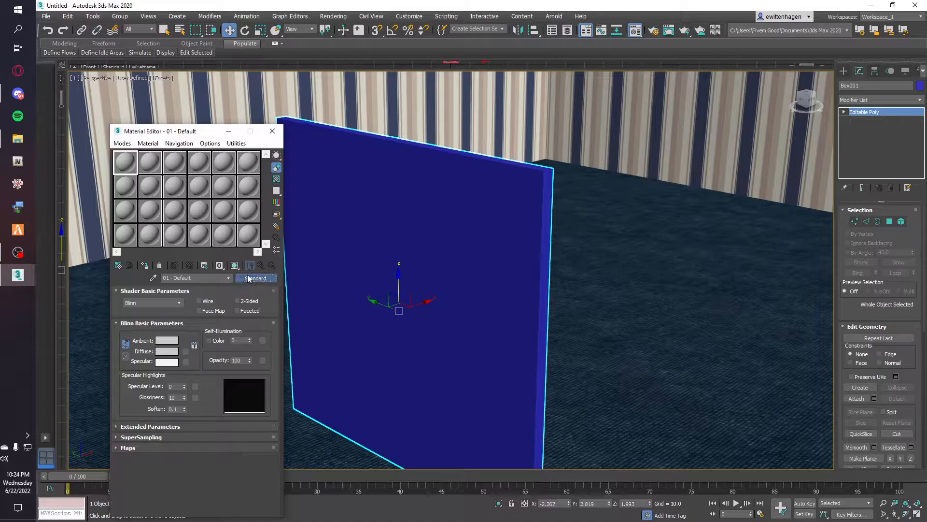
{"action": "left_click", "coordinate": [255, 278]}
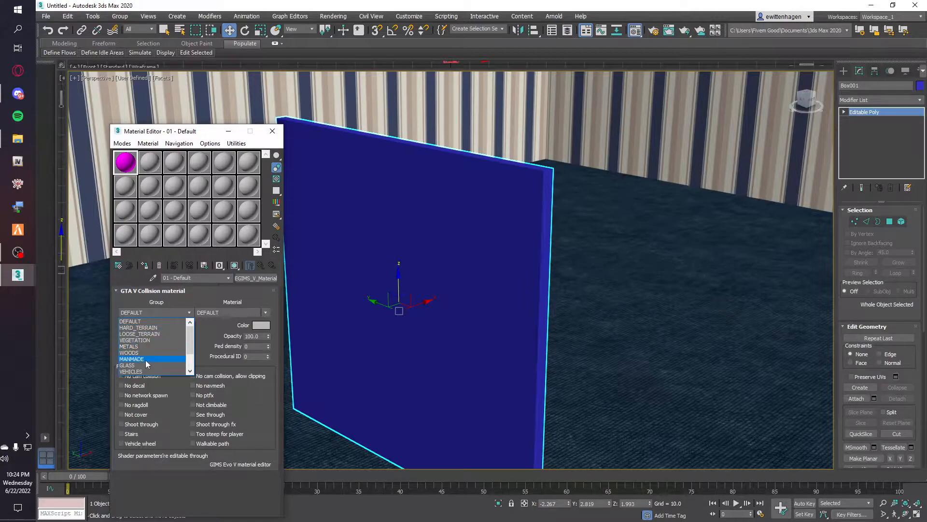
{"action": "left_click", "coordinate": [128, 345]}
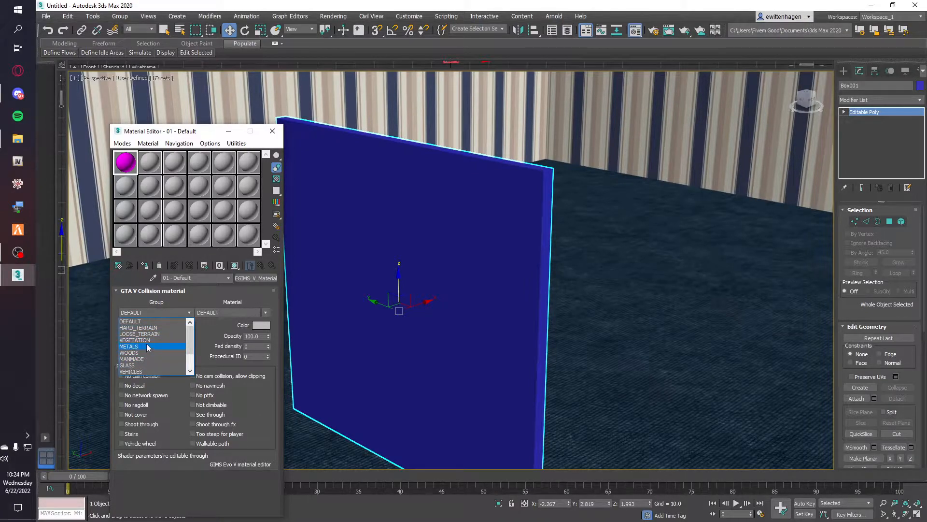
{"action": "left_click", "coordinate": [129, 346]}
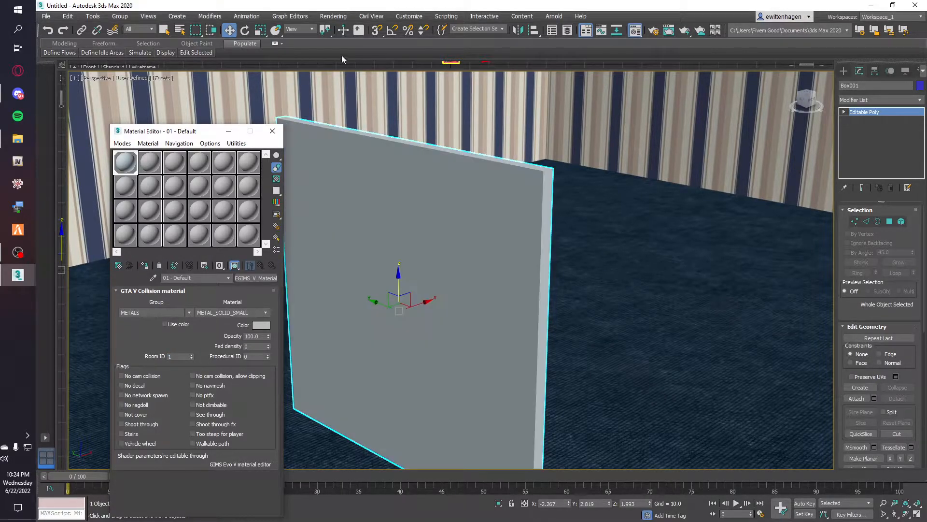
{"action": "left_click", "coordinate": [272, 132]}
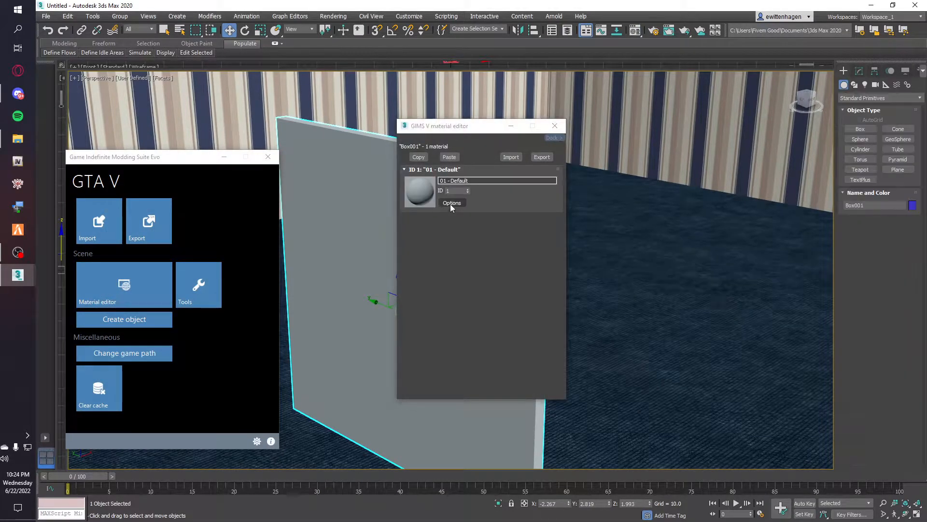
- Browse the diffuse texture slot to the converted metals folder and apply the tread-plate texture to Box001
{"action": "left_click", "coordinate": [452, 203]}
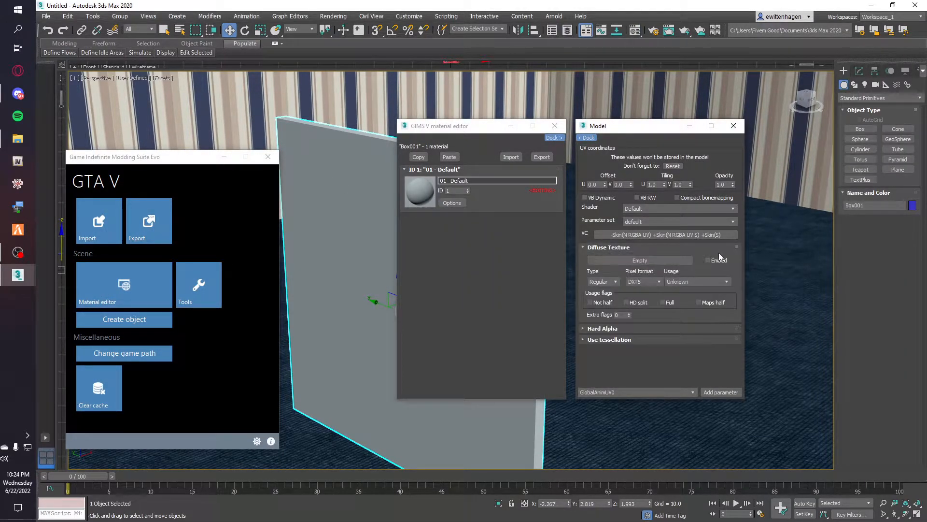
{"action": "left_click", "coordinate": [639, 260]}
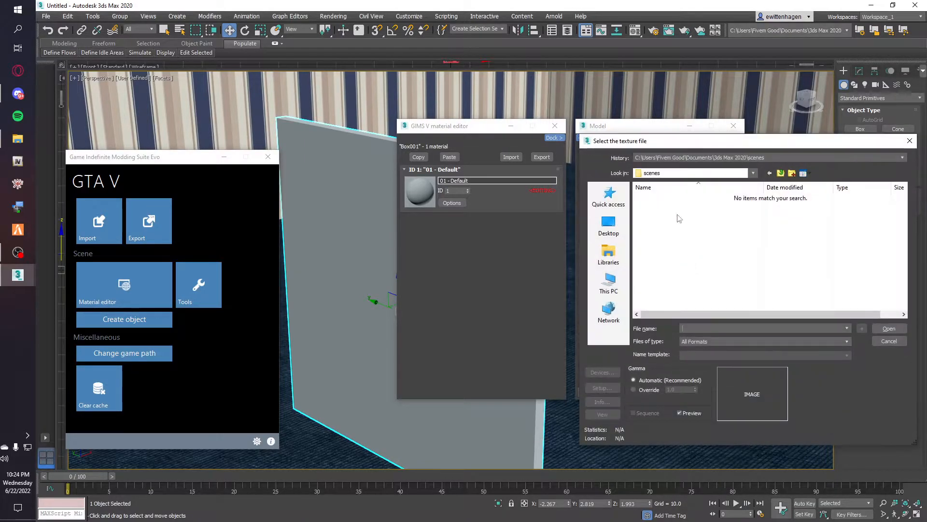
{"action": "left_click", "coordinate": [609, 284]}
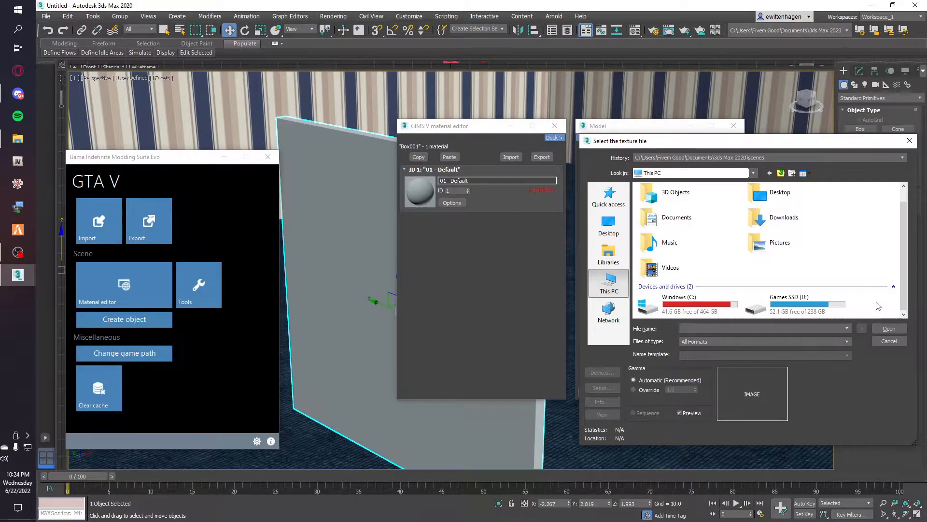
{"action": "right_click", "coordinate": [877, 304]}
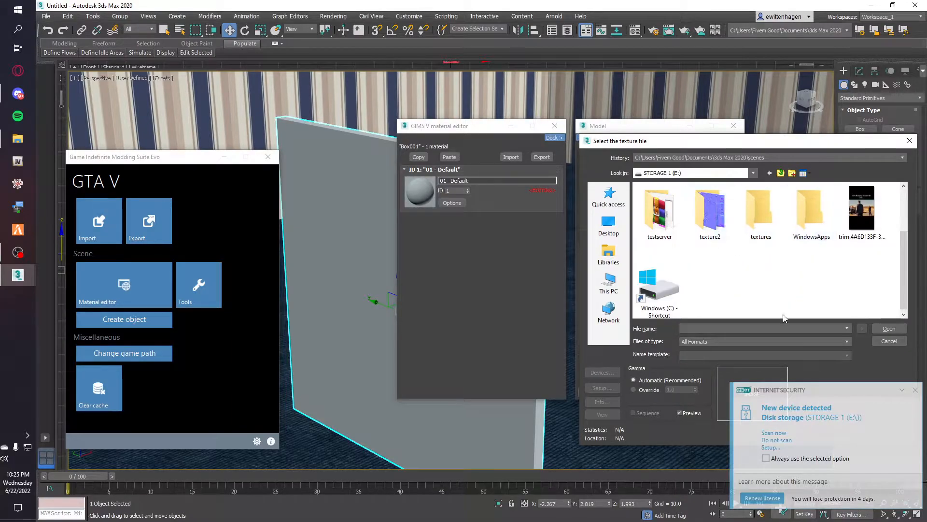
{"action": "double_click", "coordinate": [761, 210]}
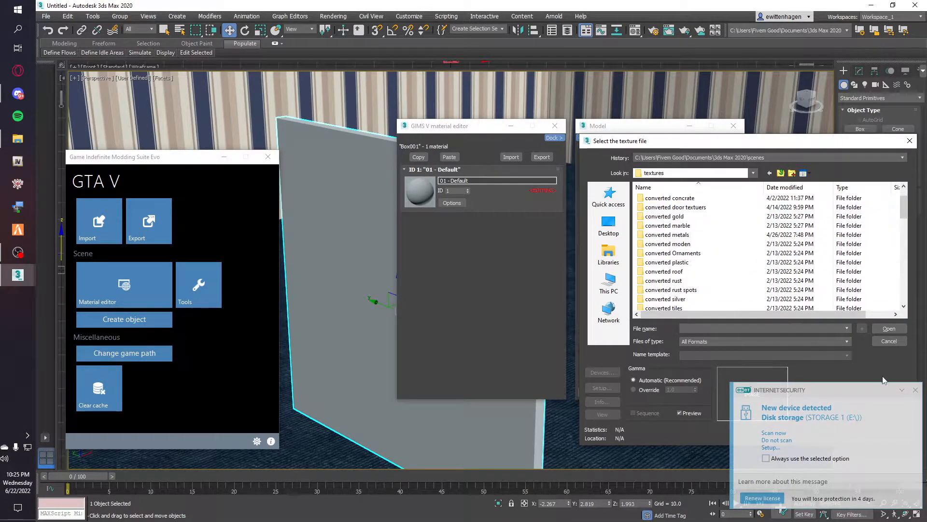
{"action": "scroll", "scroll_direction": "down", "scroll_amount": 3}
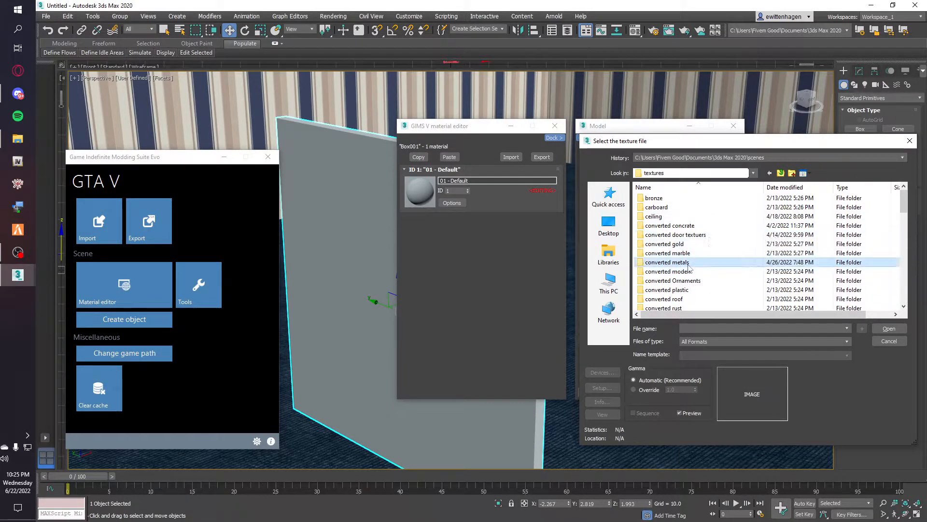
{"action": "double_click", "coordinate": [668, 262]}
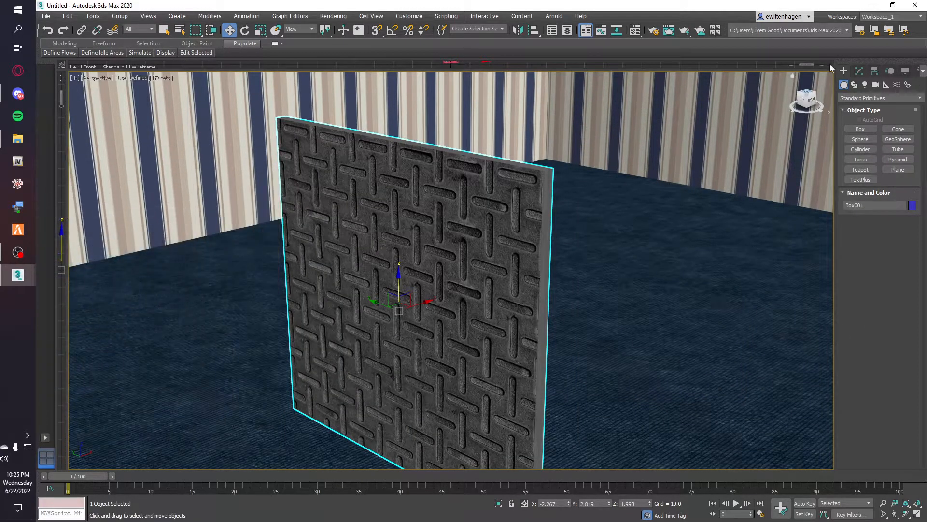
- Add a UVW Map modifier with Box mapping and size 0.4 to enlarge the tread-plate pattern
{"action": "left_click", "coordinate": [919, 100]}
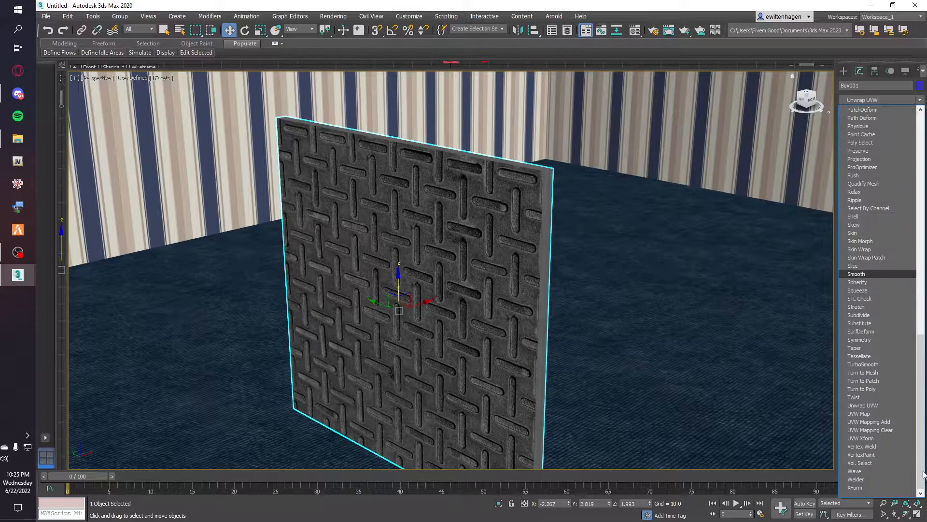
{"action": "left_click", "coordinate": [858, 413]}
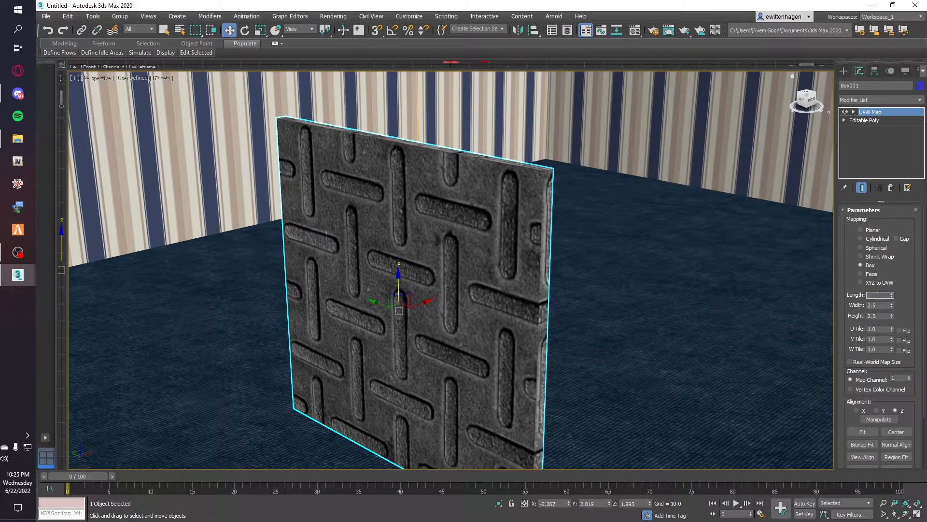
{"action": "type", "text": "0.4"}
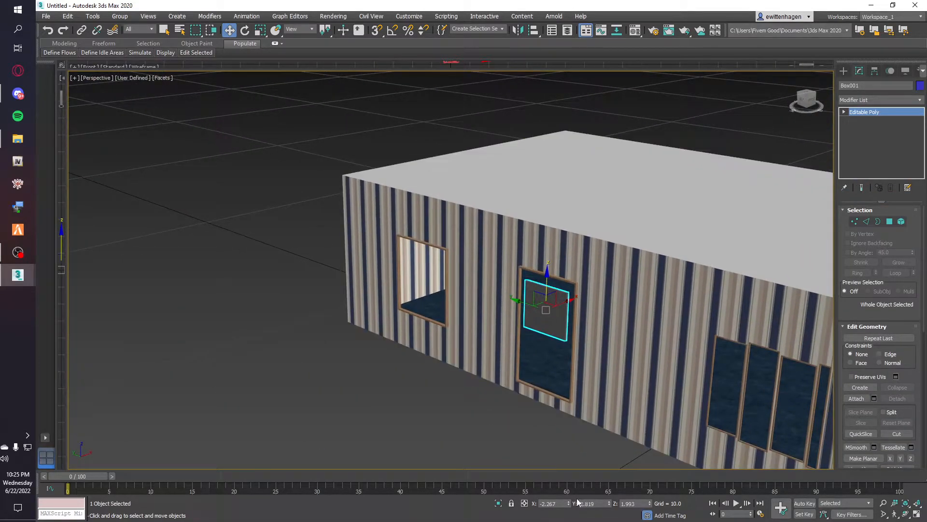
- Select Box001 and rotate it upright so the textured face points forward
{"action": "left_click_drag", "start_coordinate": [546, 307], "coordinate": [727, 317]}
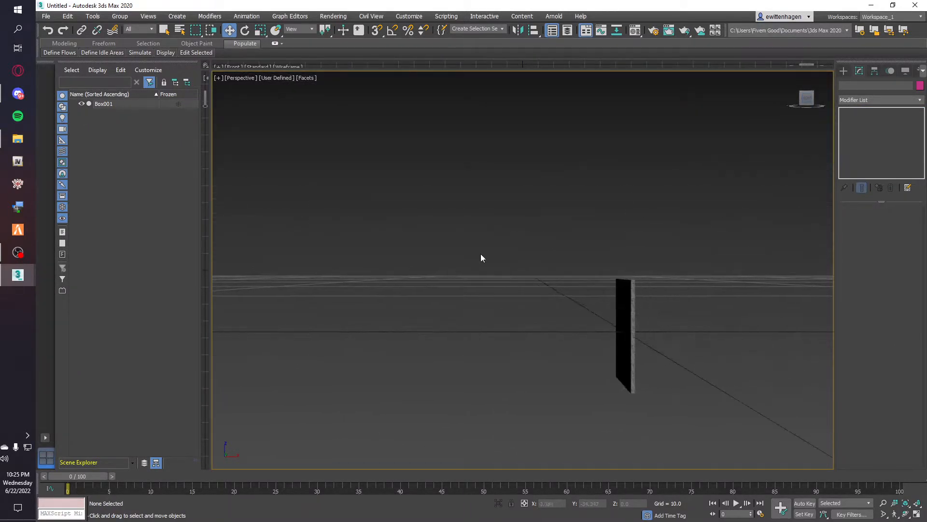
{"action": "left_click", "coordinate": [624, 332]}
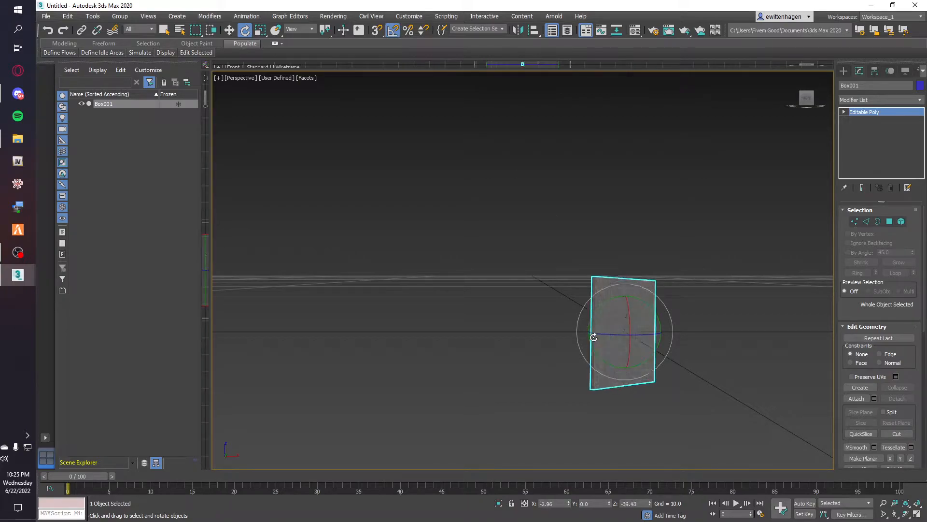
{"action": "left_click_drag", "start_coordinate": [594, 337], "coordinate": [588, 343]}
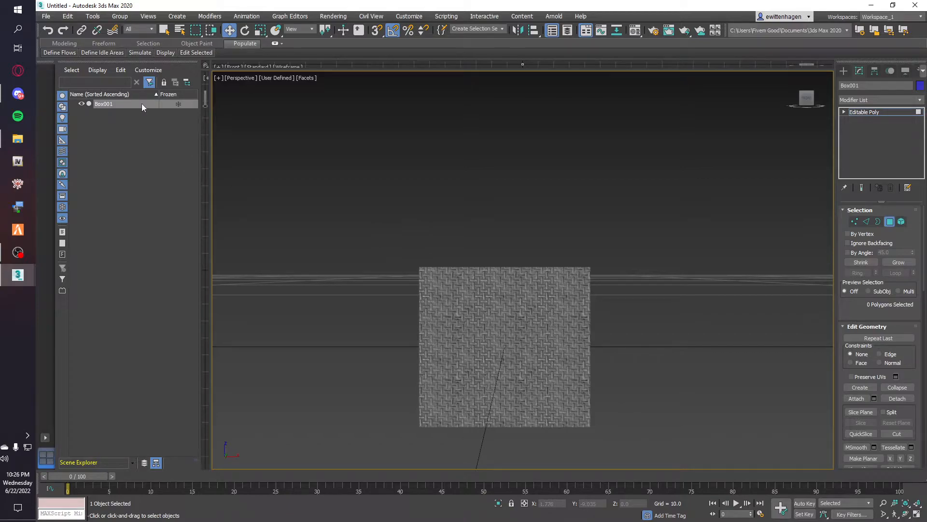
- Rename Box001 to tutorial_prop and clone it as a copy
{"action": "double_click", "coordinate": [104, 103]}
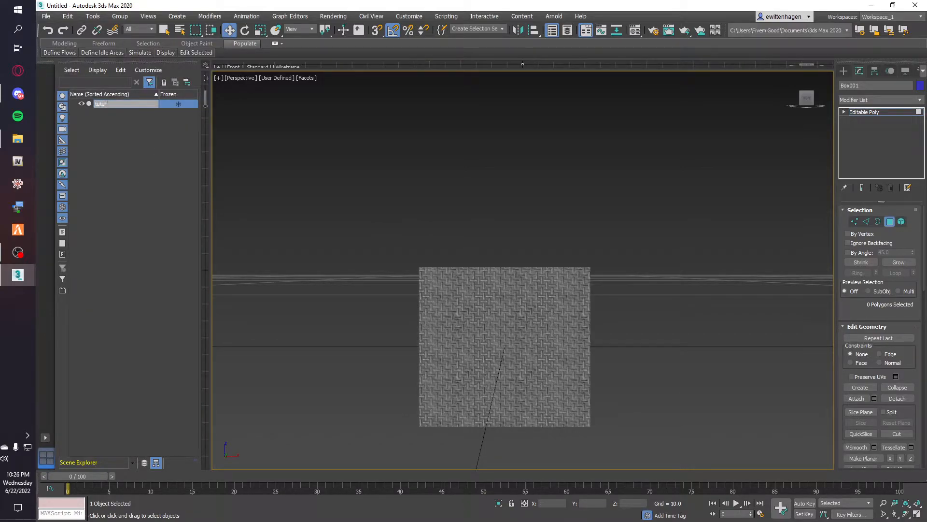
{"action": "type", "text": "tutorial_proj"}
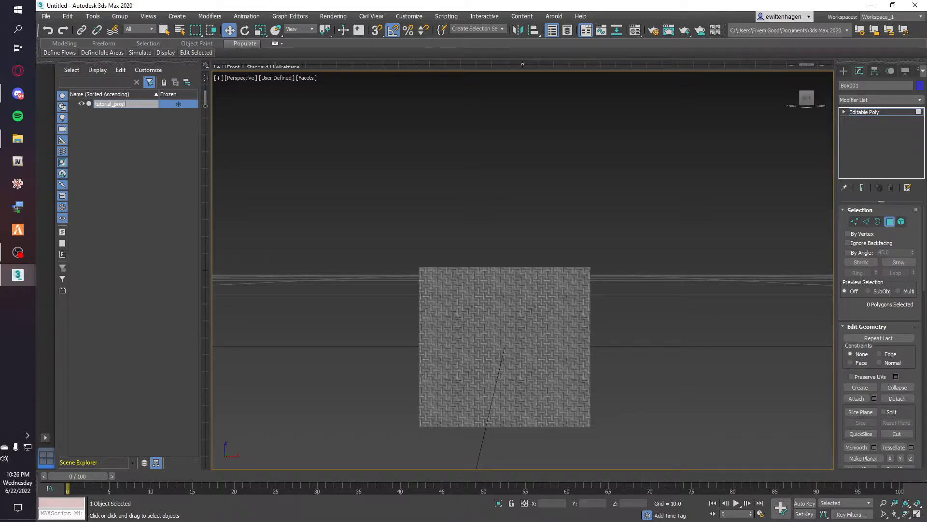
{"action": "right_click", "coordinate": [109, 104]}
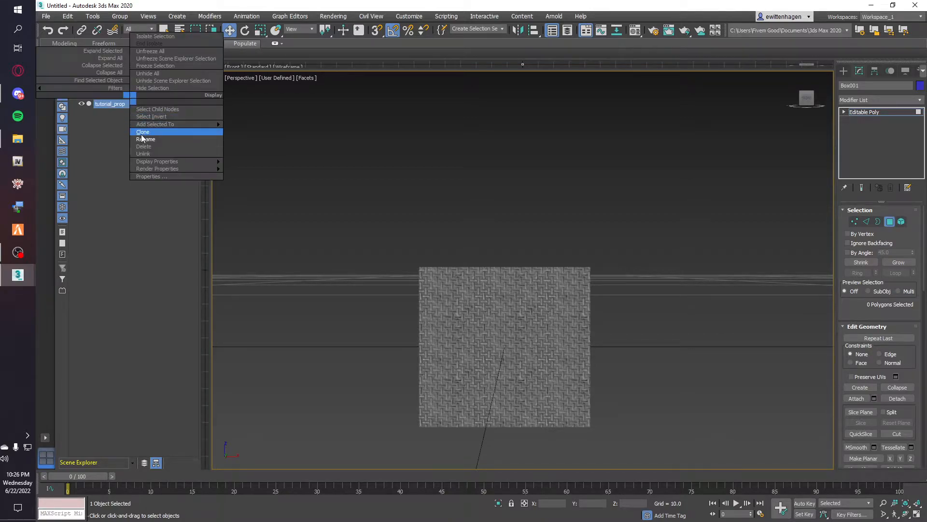
{"action": "left_click", "coordinate": [142, 131]}
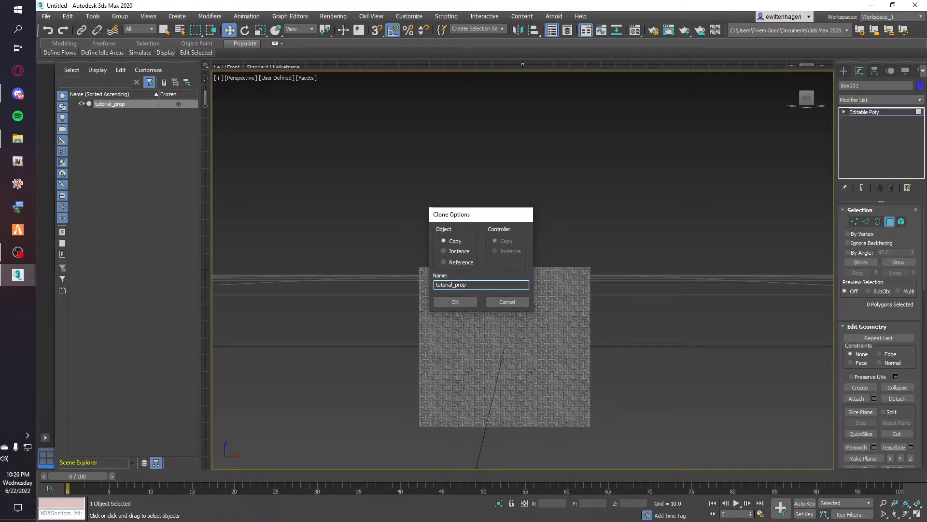
{"action": "left_click", "coordinate": [455, 302]}
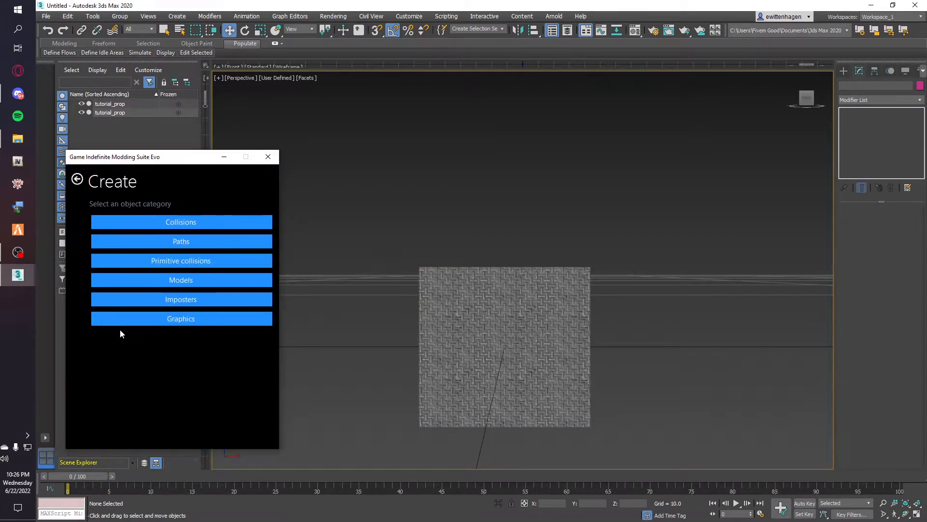
- Create a GIMS GTA V Model helper and a Composite collision with map collision flags ticked
{"action": "left_click", "coordinate": [180, 280]}
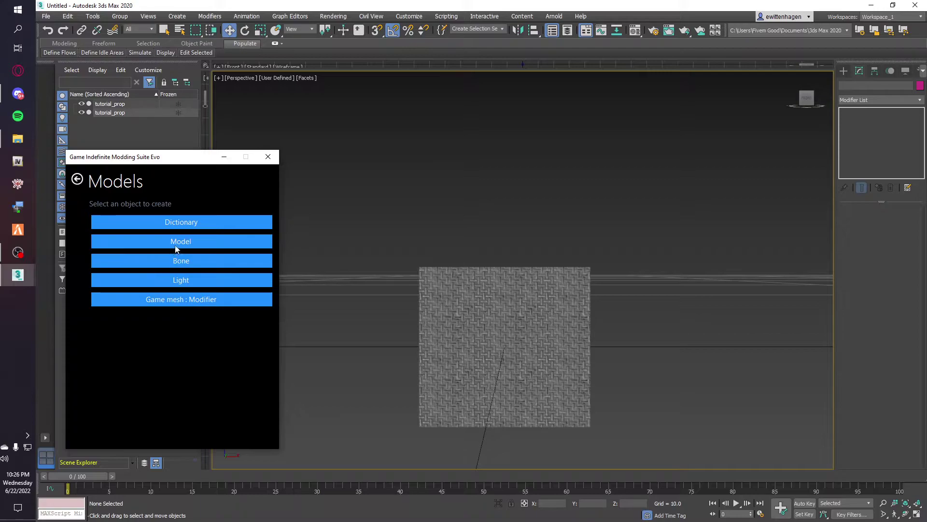
{"action": "left_click", "coordinate": [181, 241]}
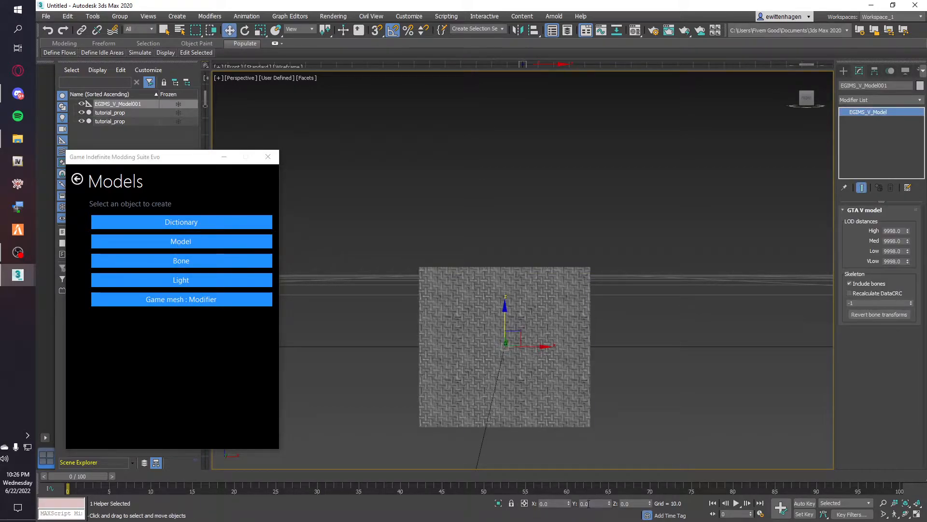
{"action": "left_click", "coordinate": [77, 180]}
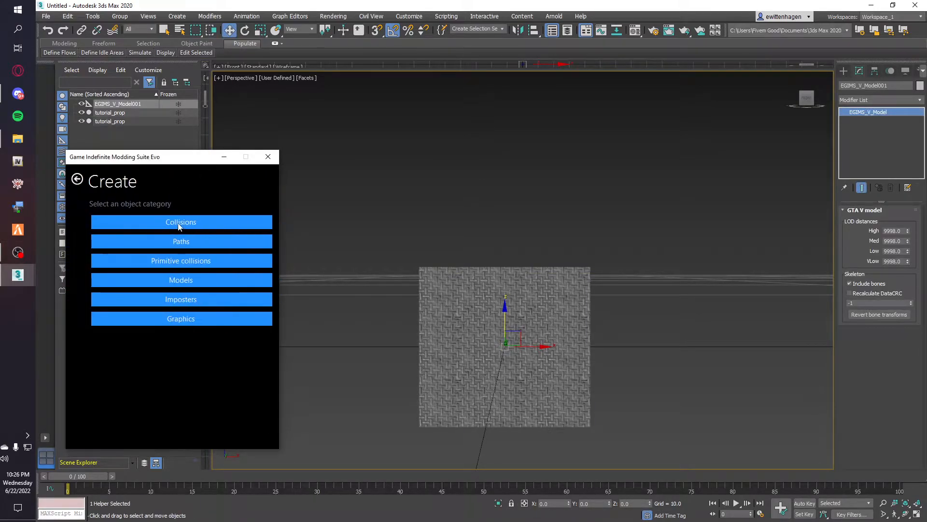
{"action": "left_click", "coordinate": [181, 222]}
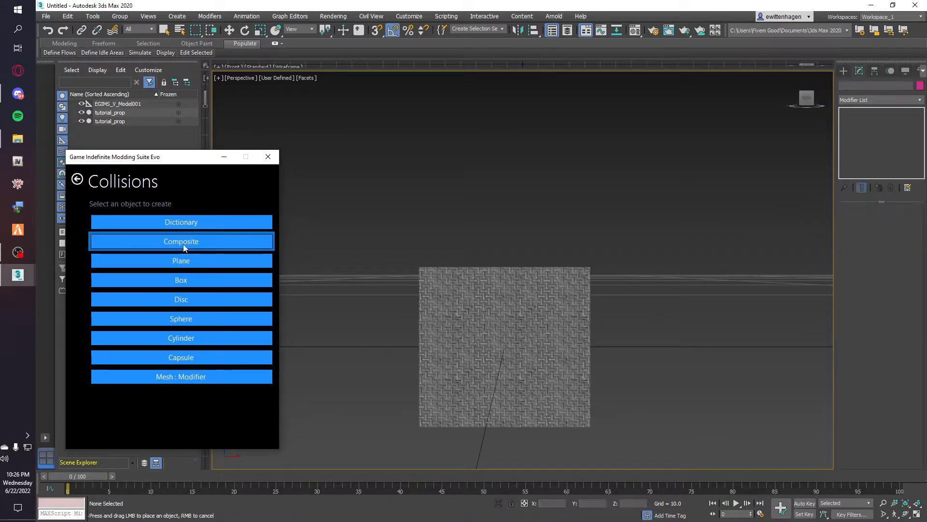
{"action": "left_click", "coordinate": [182, 241]}
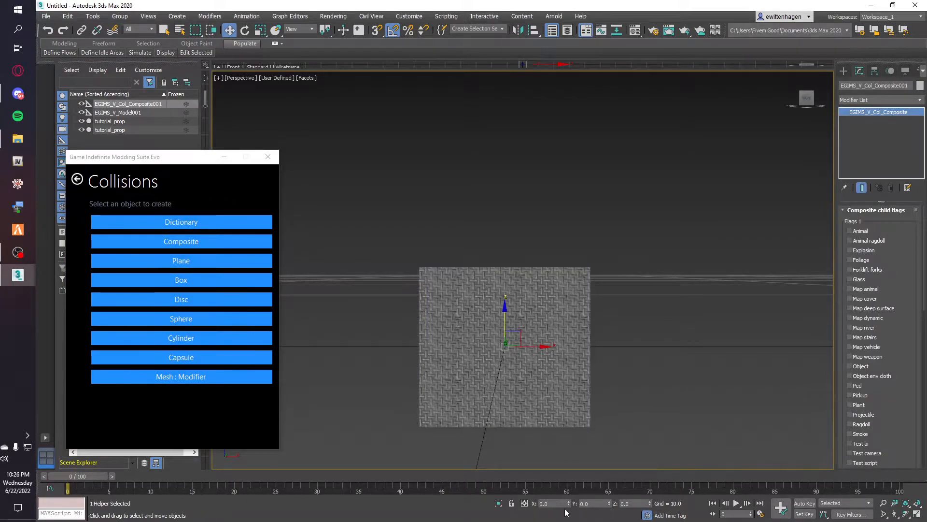
{"action": "left_click", "coordinate": [267, 156]}
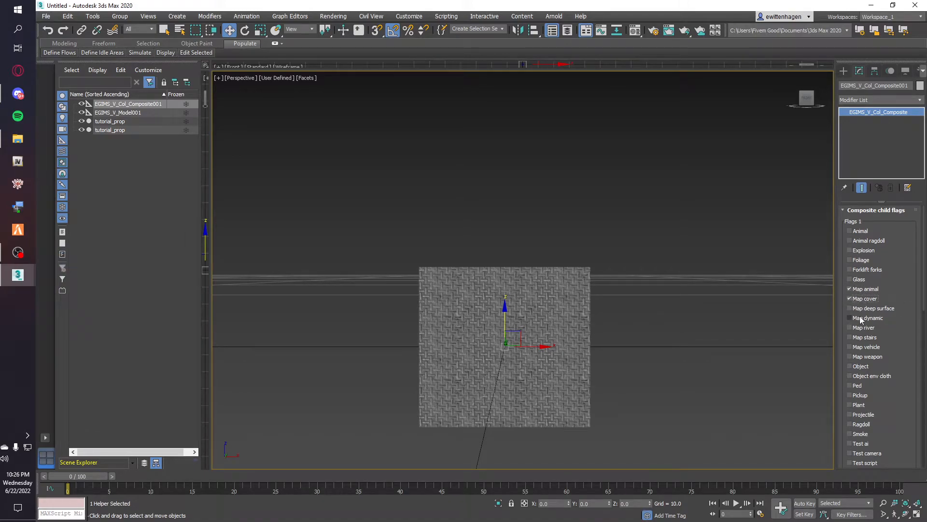
{"action": "left_click", "coordinate": [849, 317]}
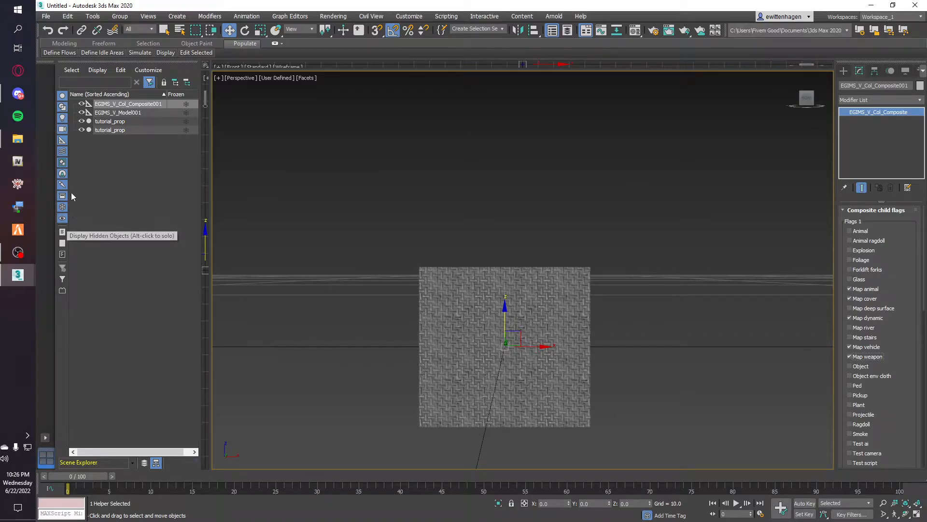
{"action": "mouse_move", "coordinate": [165, 180]}
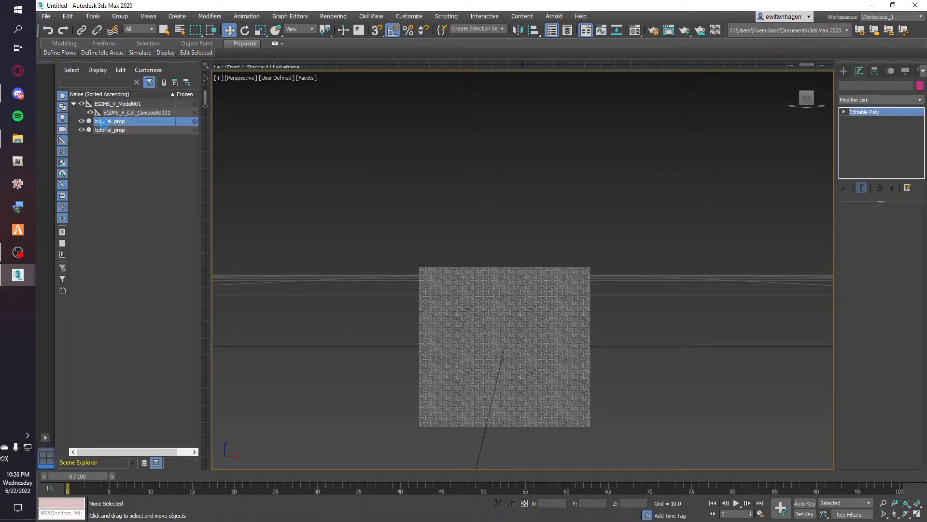
- Link the tutorial_prop copies under the Model and Composite and make one the Game mesh
{"action": "left_click", "coordinate": [128, 121]}
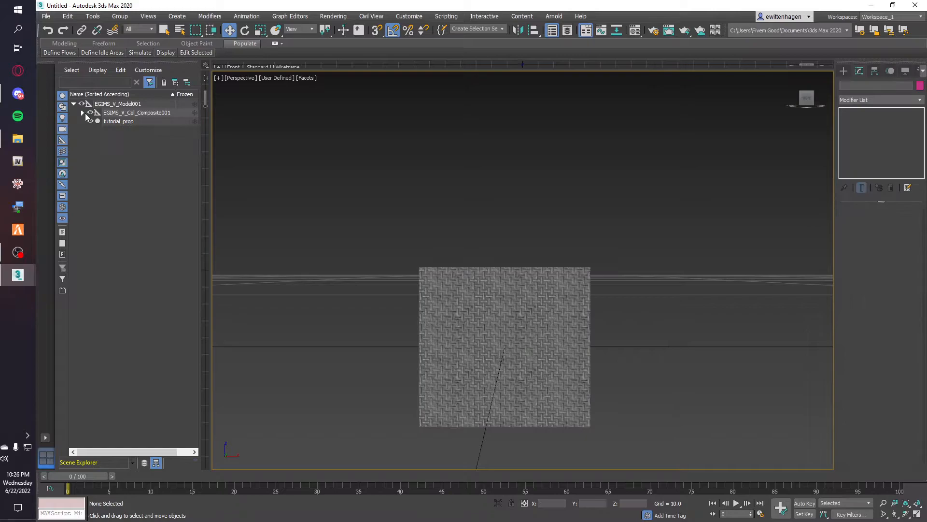
{"action": "left_click", "coordinate": [83, 112]}
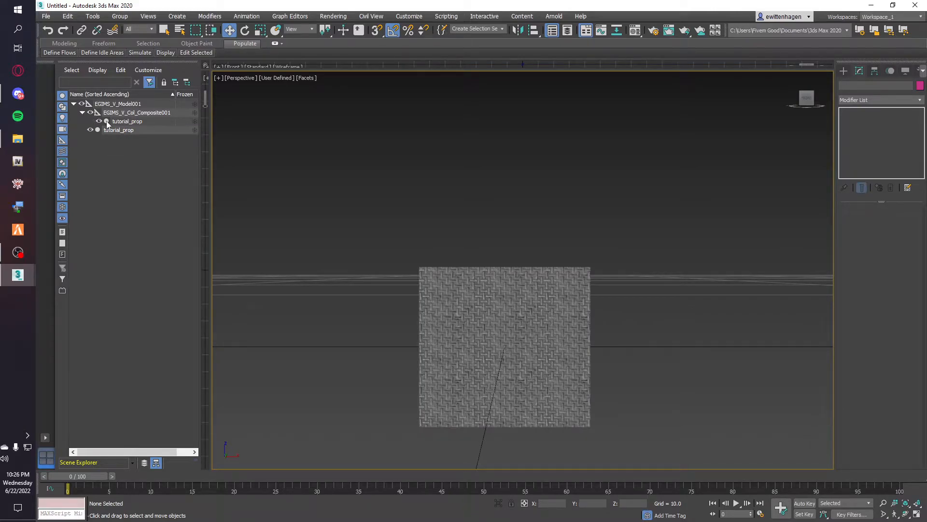
{"action": "left_click", "coordinate": [127, 121]}
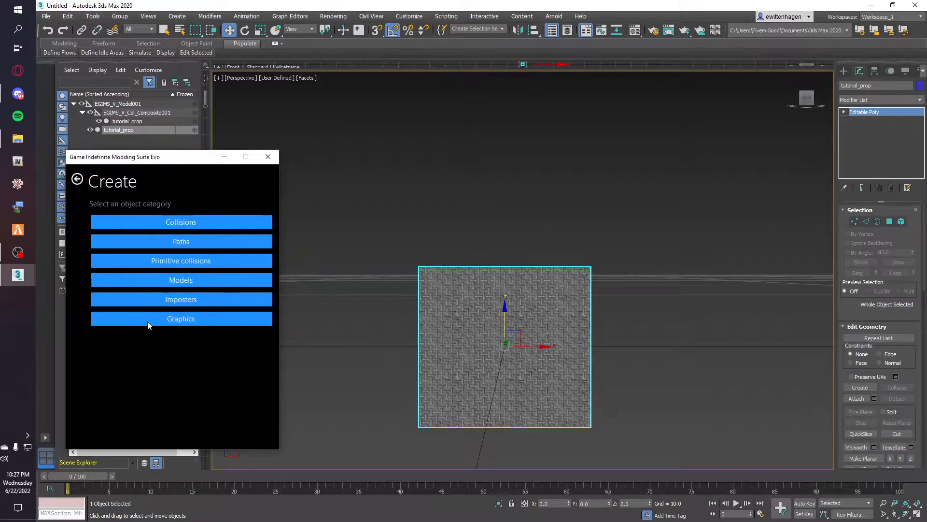
{"action": "left_click", "coordinate": [181, 280]}
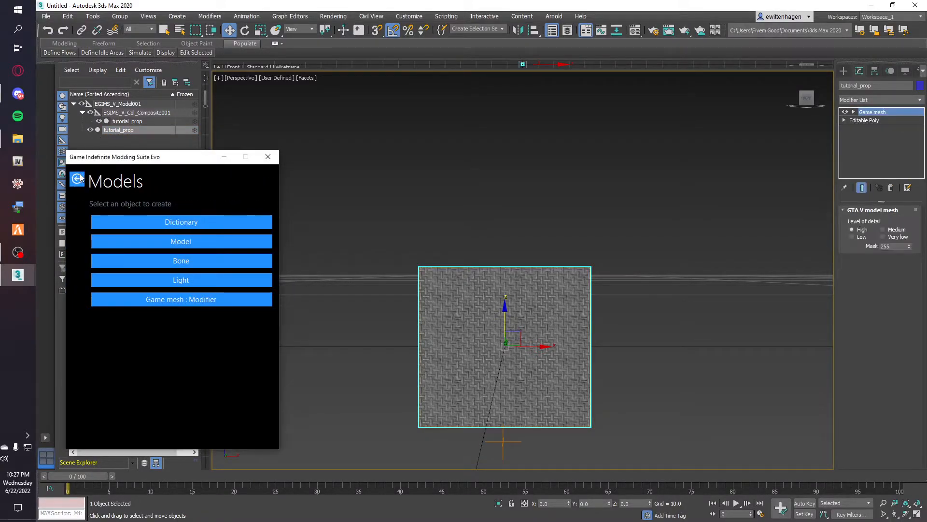
{"action": "left_click", "coordinate": [269, 156]}
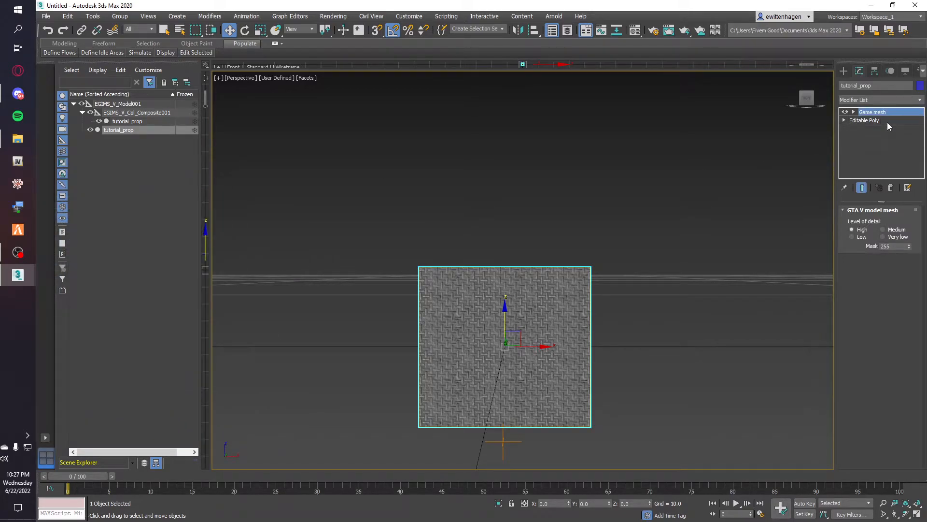
{"action": "left_click", "coordinate": [128, 121]}
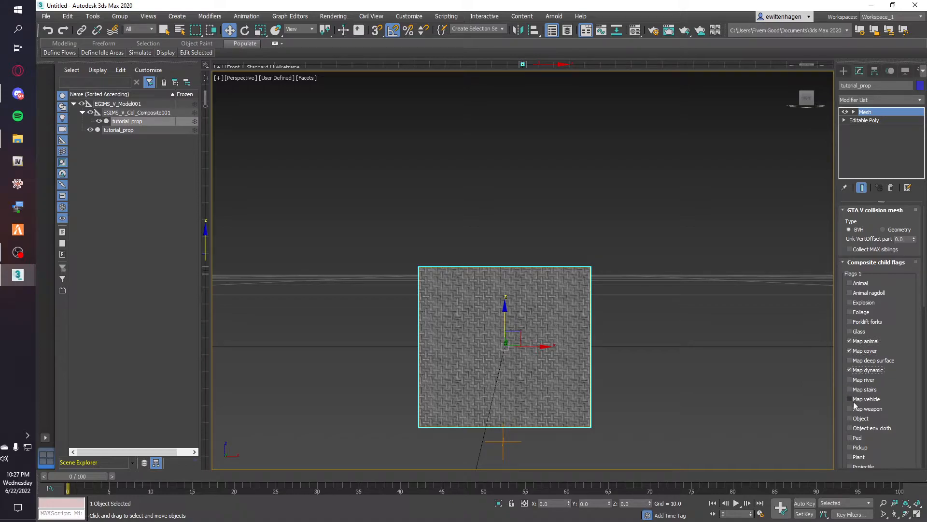
- Enable vehicle and weapon collision flags on the composite and rename it tutorial_prop
{"action": "left_click", "coordinate": [137, 112]}
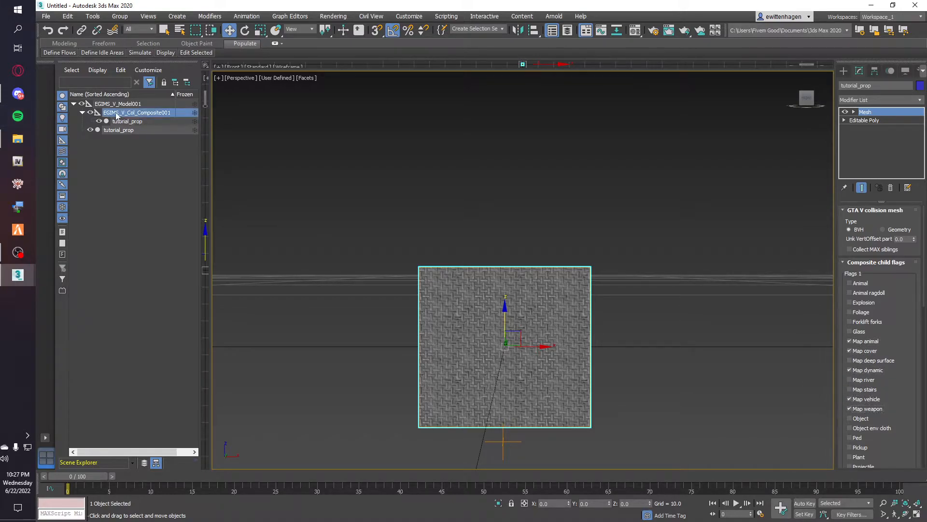
{"action": "double_click", "coordinate": [137, 112]}
{"action": "type", "text": "tutorial_prop"}
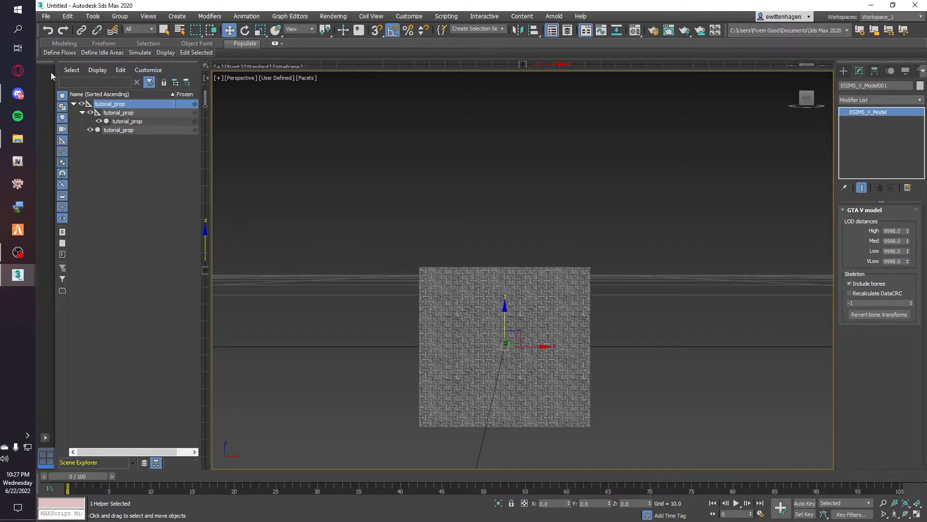
- Export all tutorial_prop objects via GIMS Evo, then quit 3ds Max discarding the unsaved scene
{"action": "left_click", "coordinate": [118, 121]}
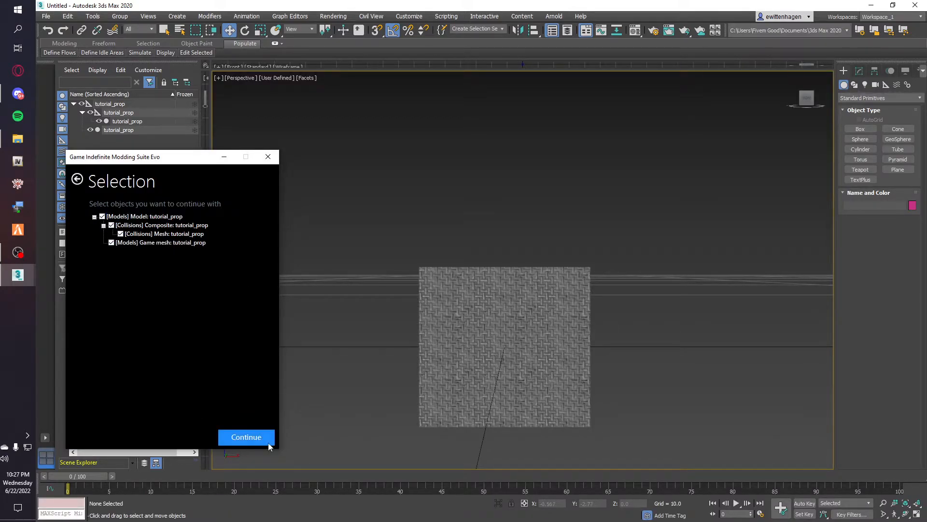
{"action": "left_click", "coordinate": [246, 437]}
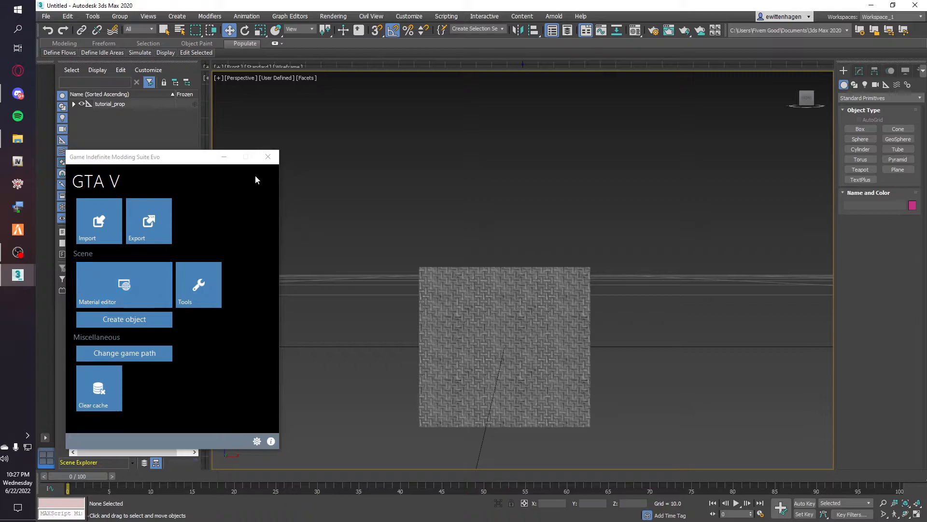
{"action": "left_click", "coordinate": [268, 156]}
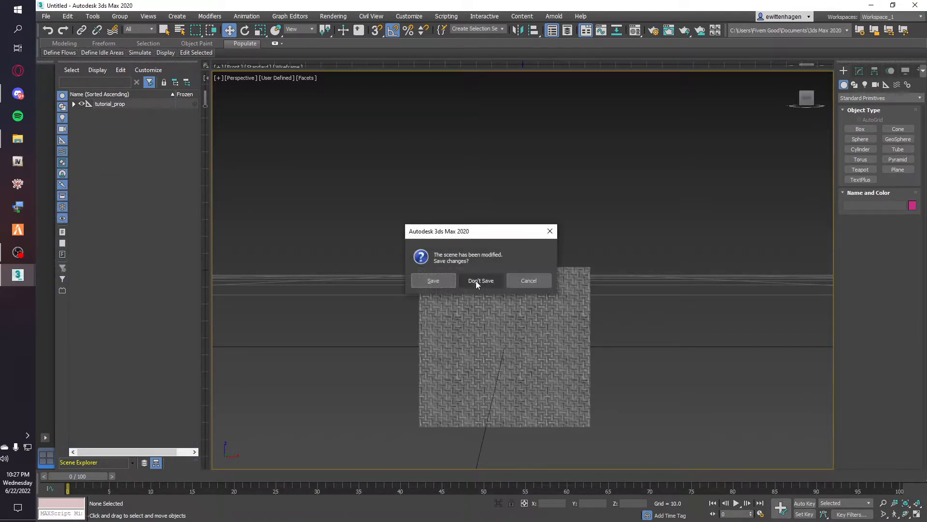
{"action": "left_click", "coordinate": [481, 280]}
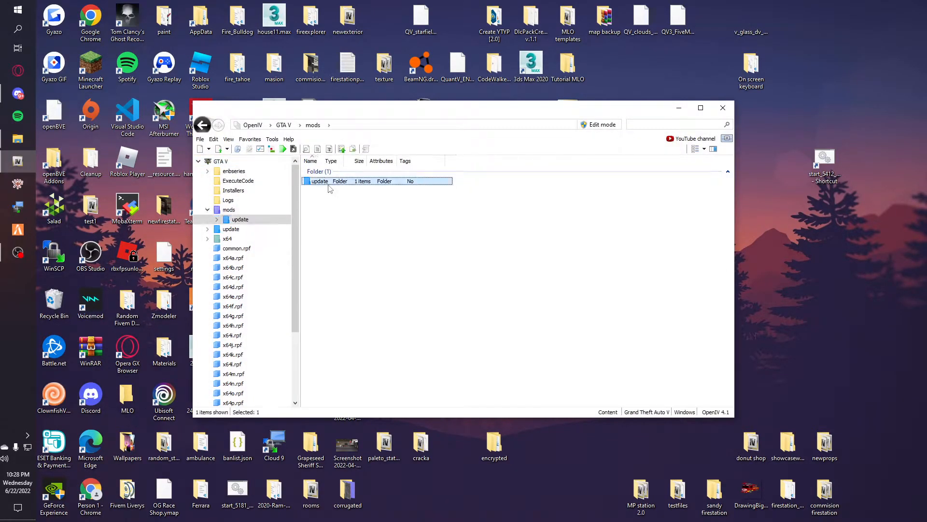
- Browse OpenIV into mods > update > dlcpacks > tutorial > dlc.rpf levels gta5 folder
{"action": "double_click", "coordinate": [319, 182]}
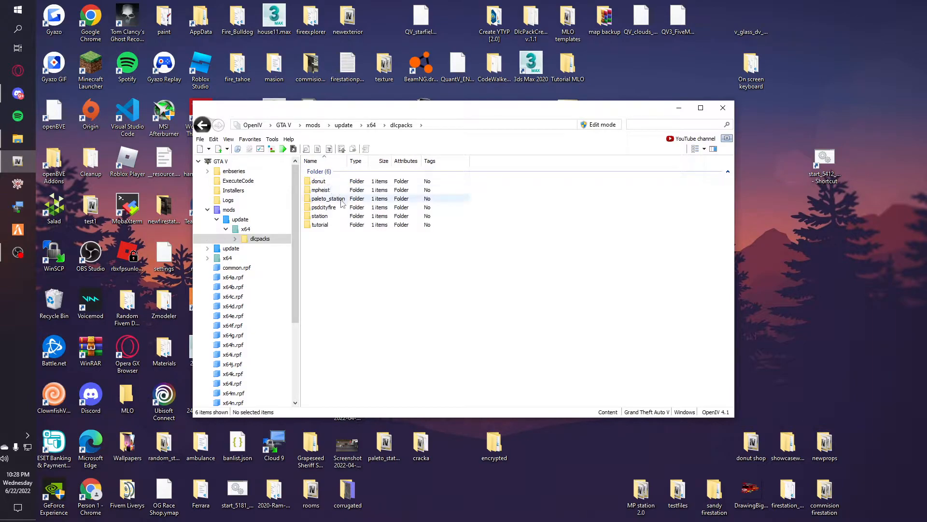
{"action": "double_click", "coordinate": [318, 224]}
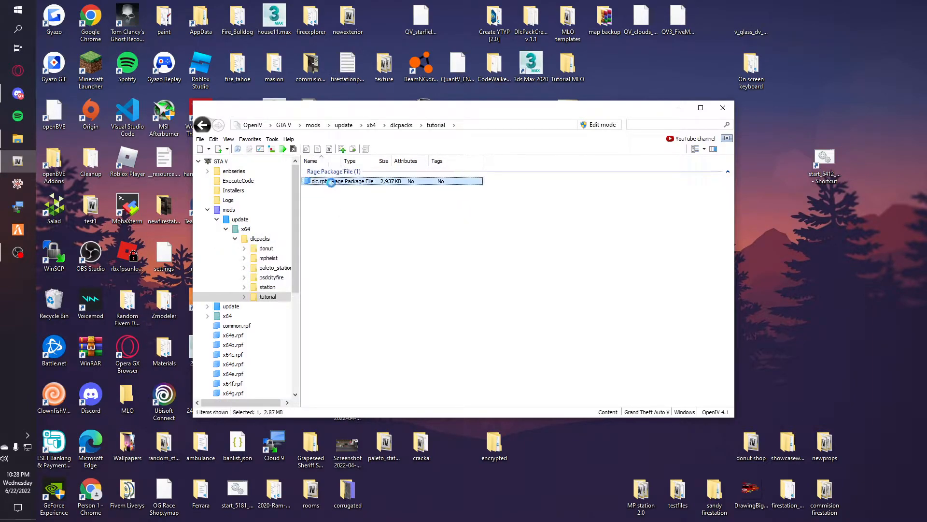
{"action": "double_click", "coordinate": [318, 182]}
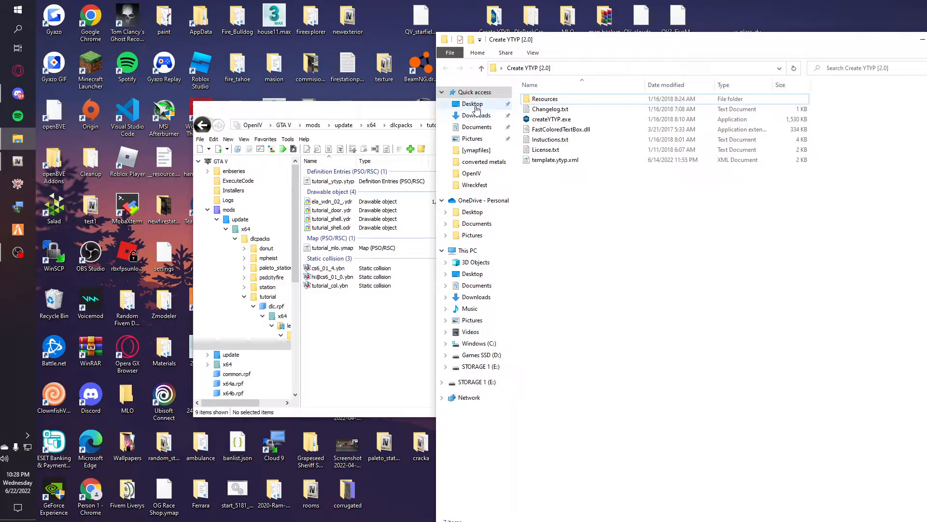
- Drag tutorial_prop.ydr from the Tutorial MLO export folder into the gta5 folder and preview it
{"action": "left_click", "coordinate": [473, 105]}
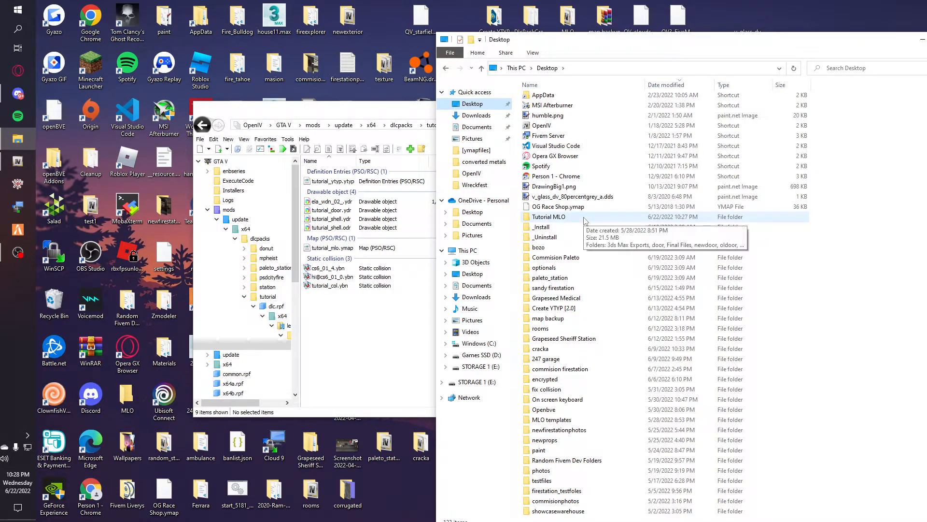
{"action": "double_click", "coordinate": [549, 216]}
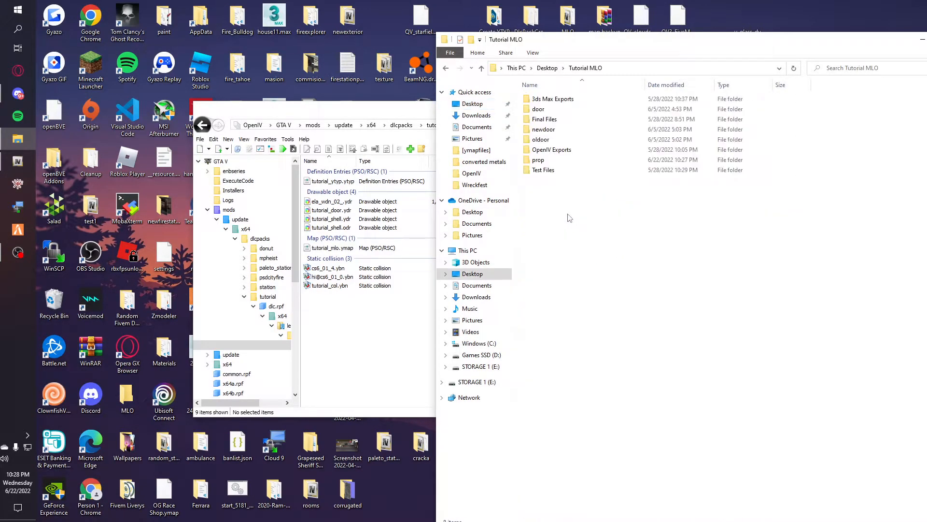
{"action": "double_click", "coordinate": [538, 159]}
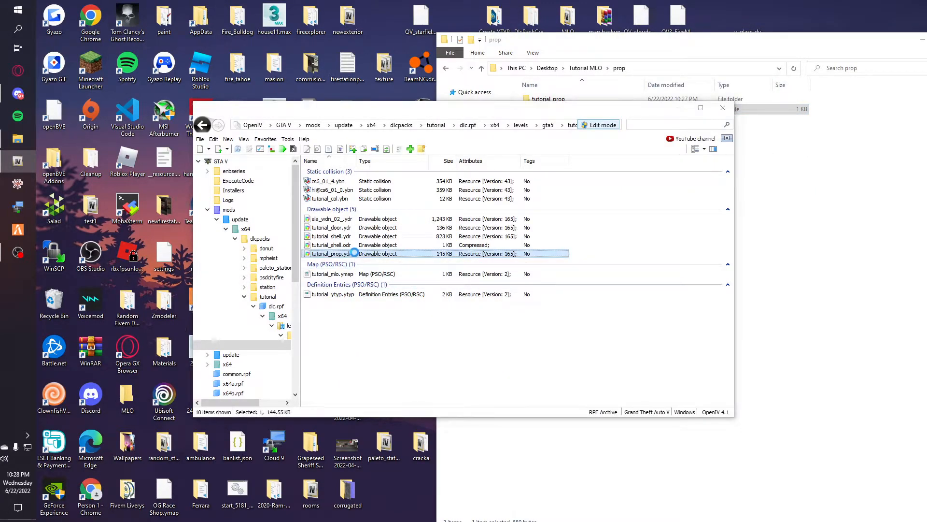
{"action": "double_click", "coordinate": [330, 253]}
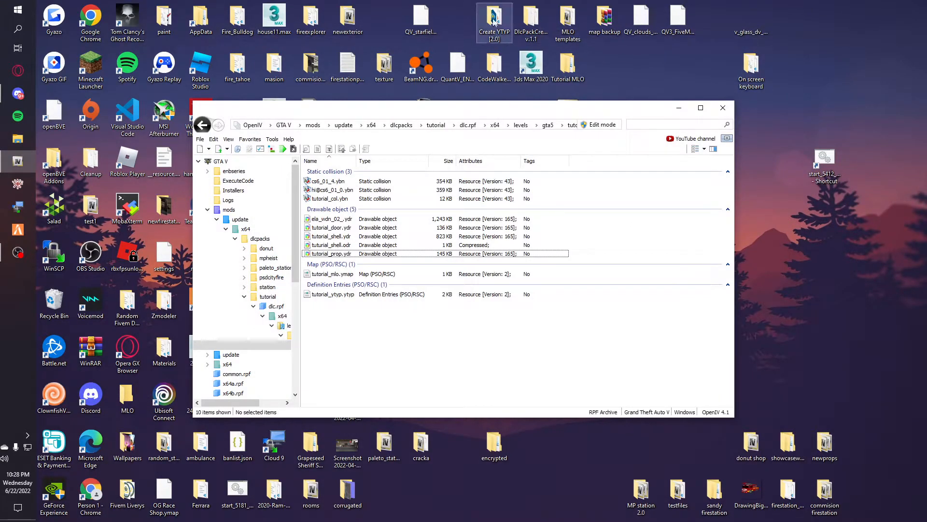
- Launch CreateYTYP's Ytyp Creator and read the tutorial_prop odr from the Tutorial MLO folder
{"action": "double_click", "coordinate": [494, 17]}
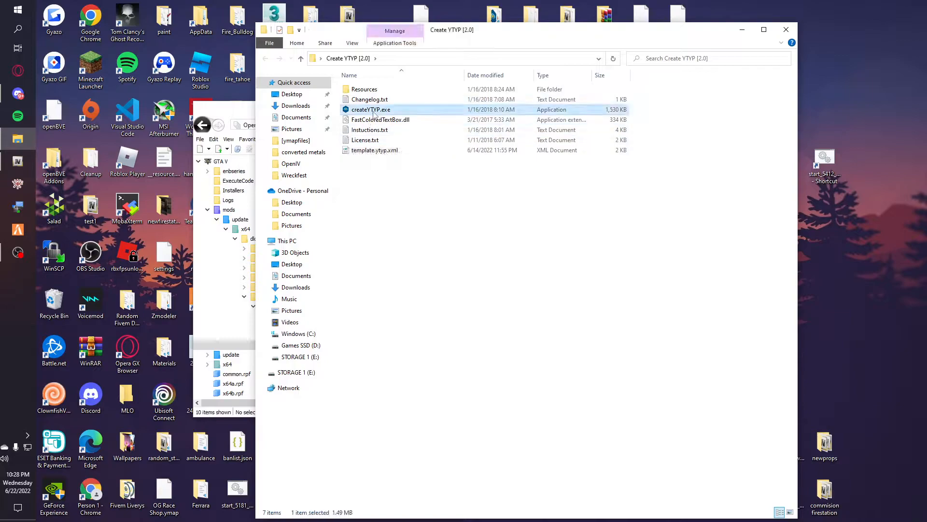
{"action": "double_click", "coordinate": [369, 109]}
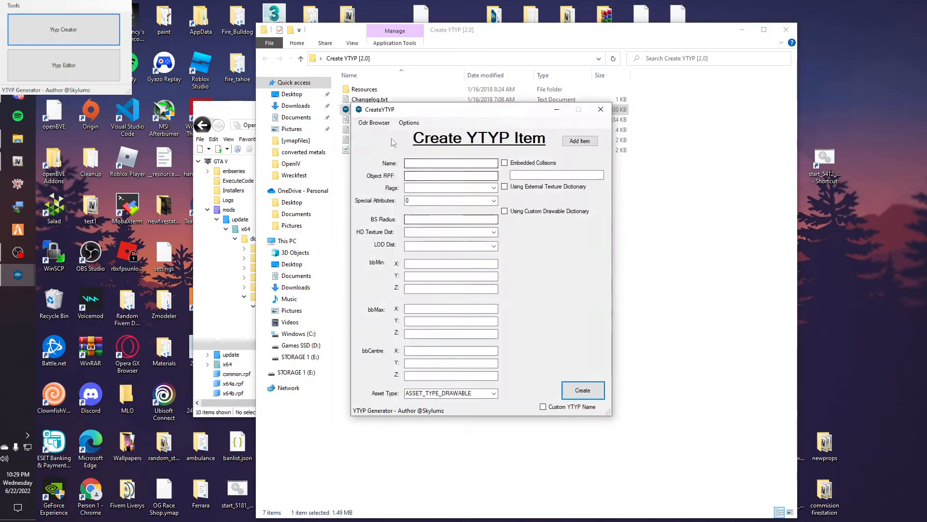
{"action": "left_click", "coordinate": [374, 123]}
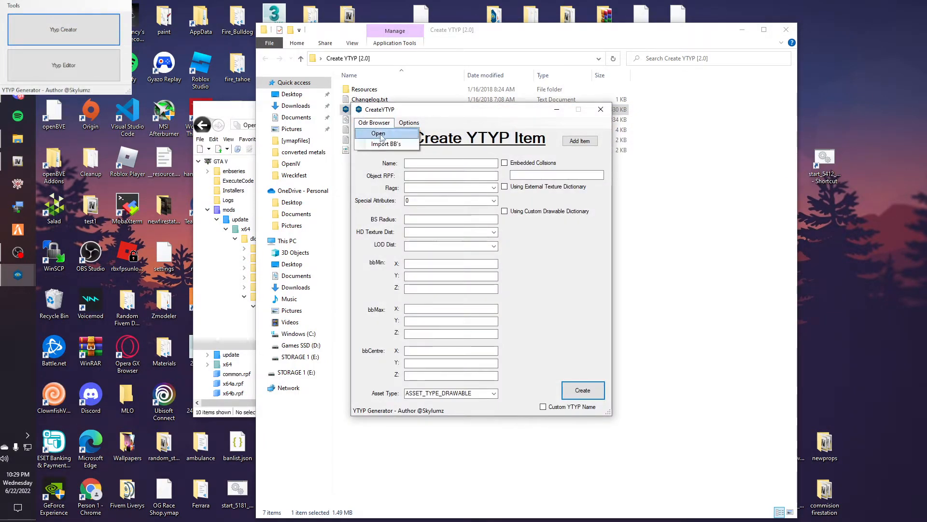
{"action": "left_click", "coordinate": [378, 133]}
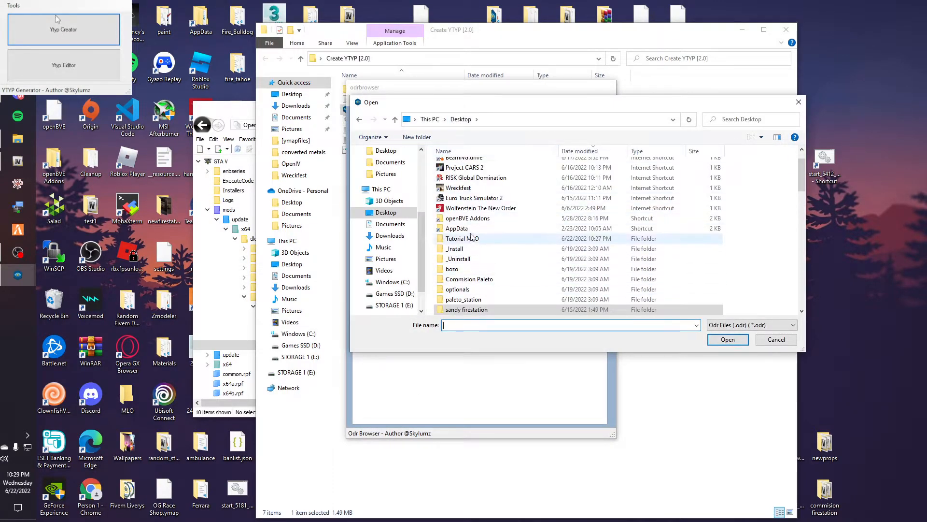
{"action": "double_click", "coordinate": [462, 237]}
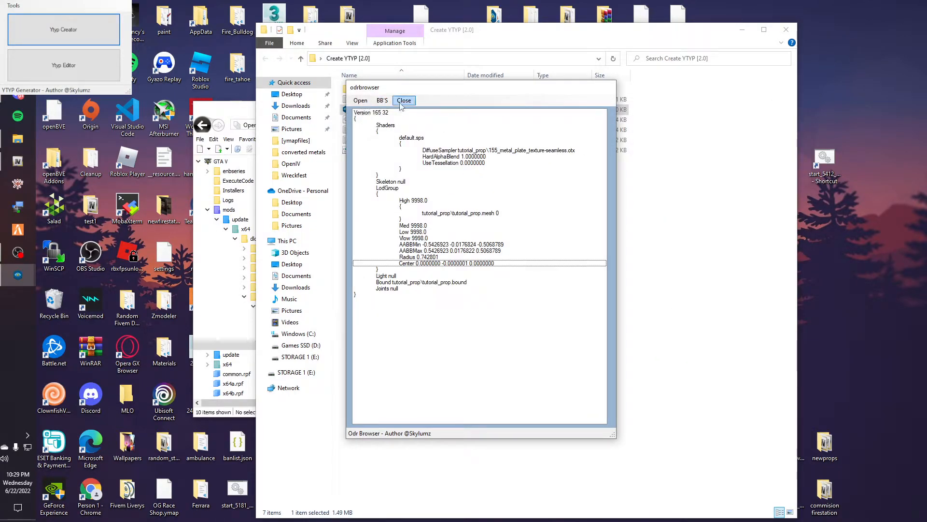
{"action": "left_click", "coordinate": [403, 101]}
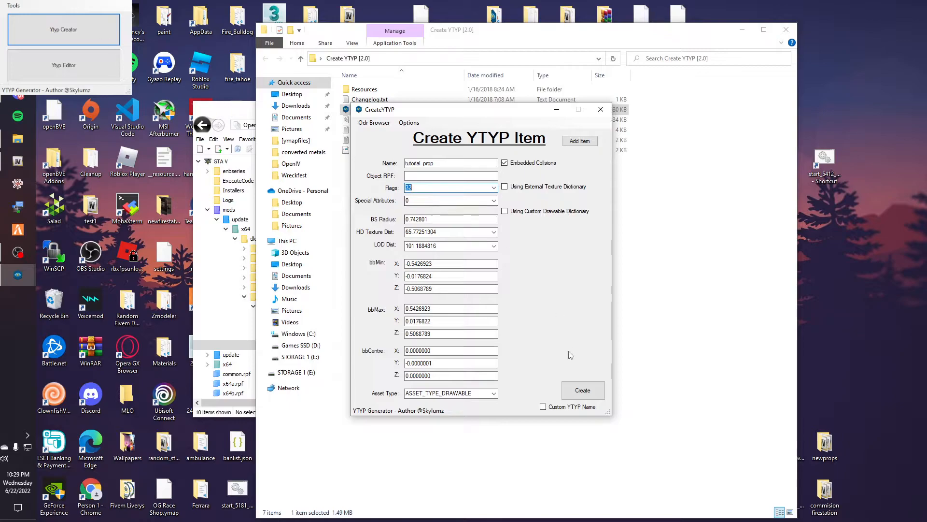
- Create the tutorial_prop archetype from the imported bounds and view the generated ytyp xml
{"action": "left_click", "coordinate": [584, 390]}
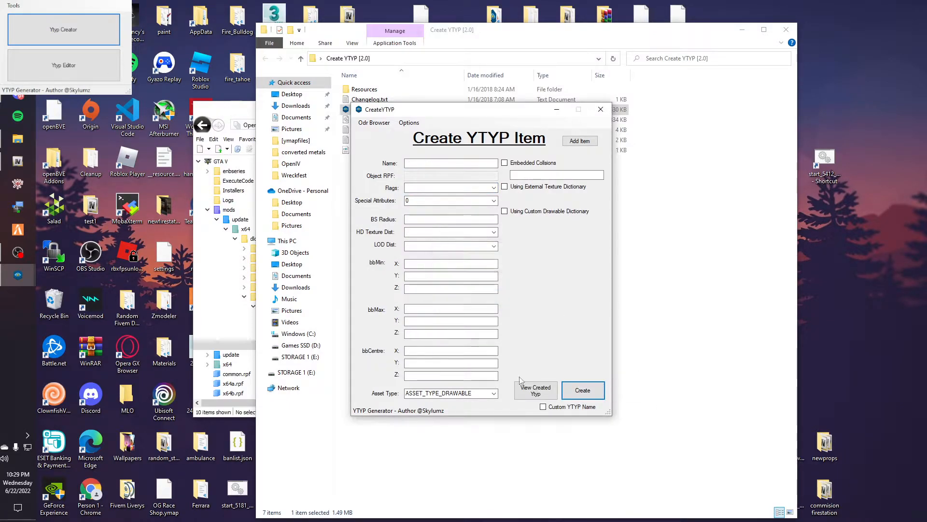
{"action": "left_click", "coordinate": [535, 391]}
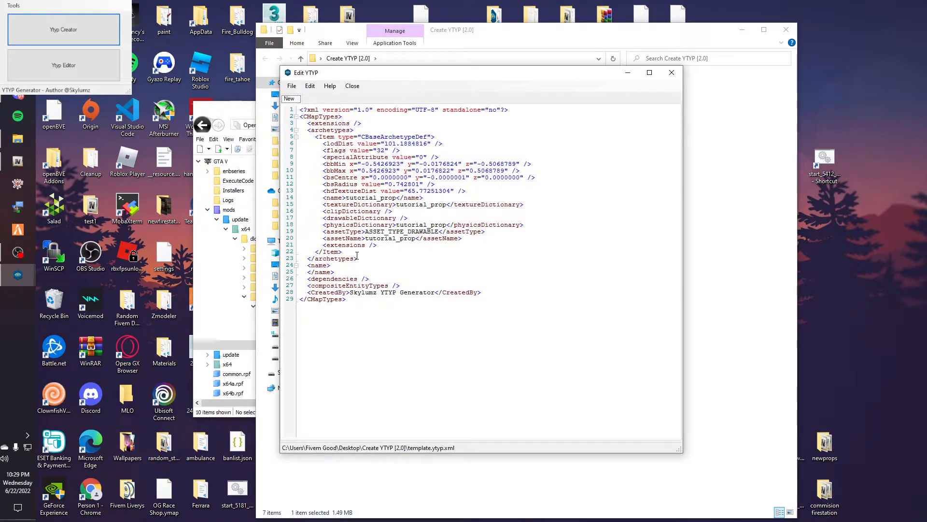
{"action": "left_click_drag", "start_coordinate": [317, 136], "coordinate": [342, 251]}
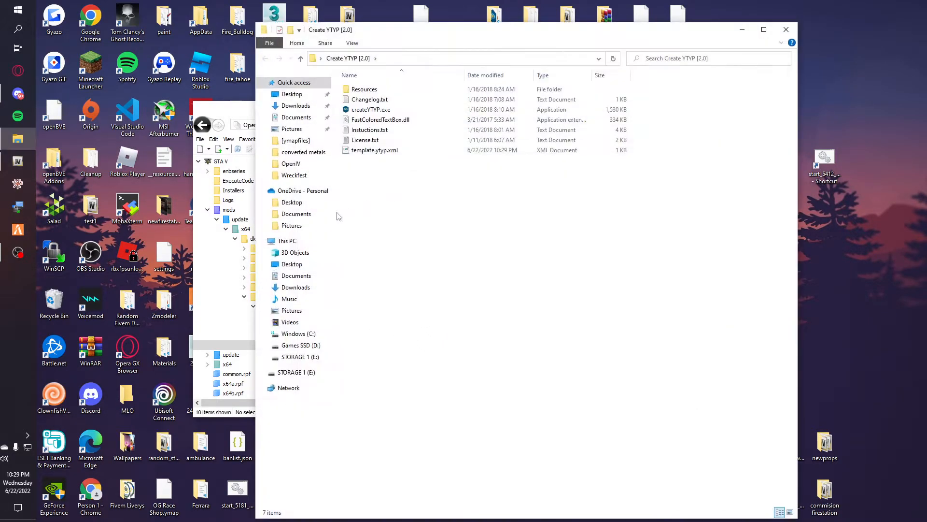
- Import template.ytyp into the gta5 folder and view it as text
{"action": "double_click", "coordinate": [373, 150]}
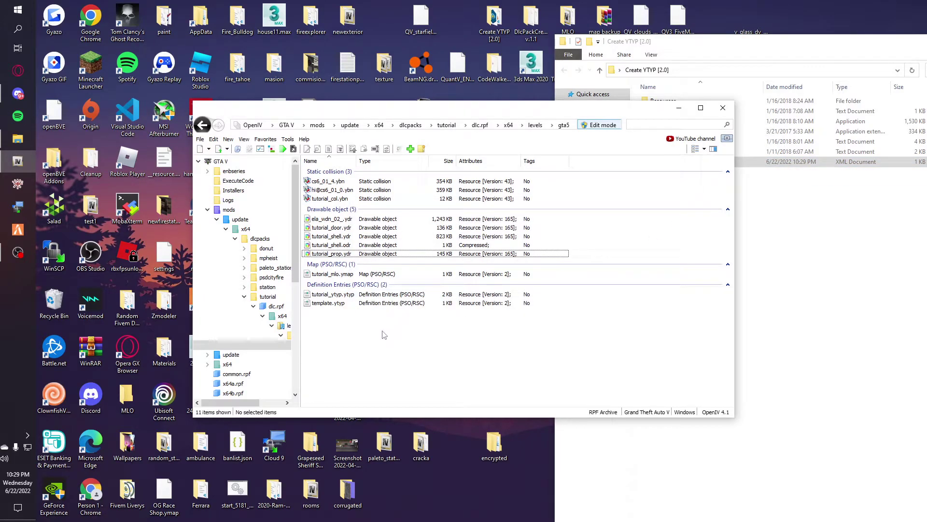
{"action": "right_click", "coordinate": [325, 302]}
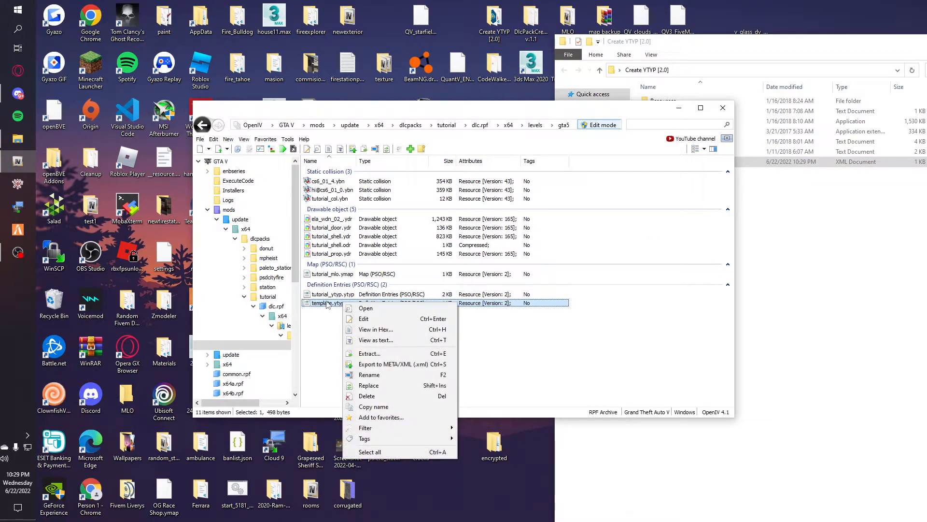
{"action": "left_click", "coordinate": [376, 340]}
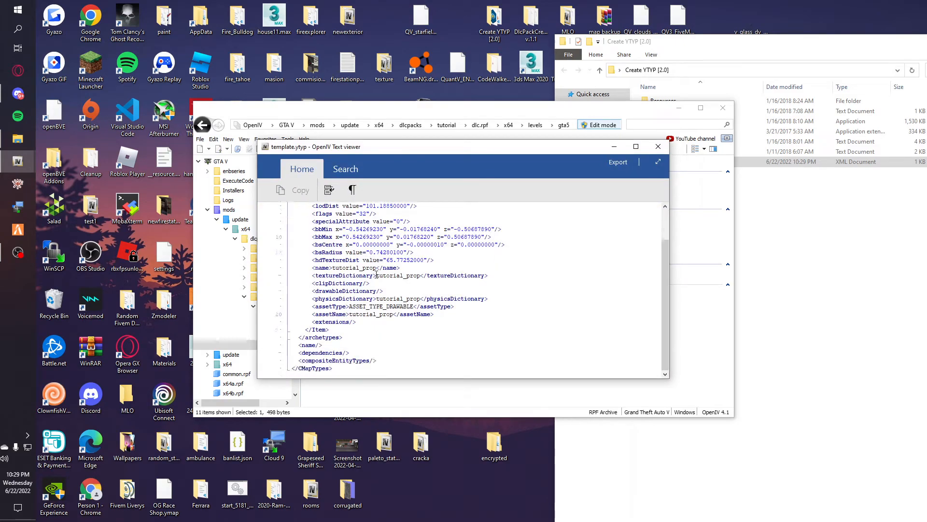
- Rename the imported template to tutorial_prop.ytyp and select it for export to the prop tutorial folder
{"action": "right_click", "coordinate": [327, 303]}
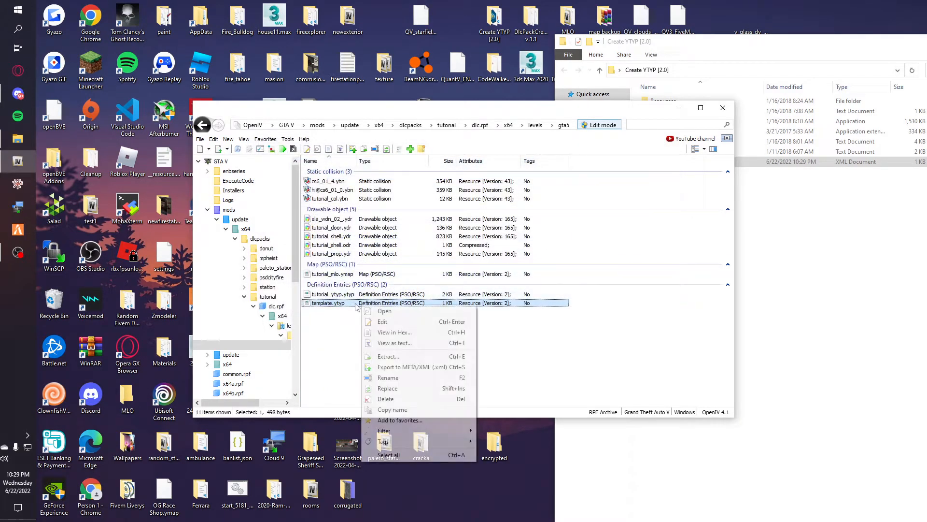
{"action": "left_click", "coordinate": [388, 376]}
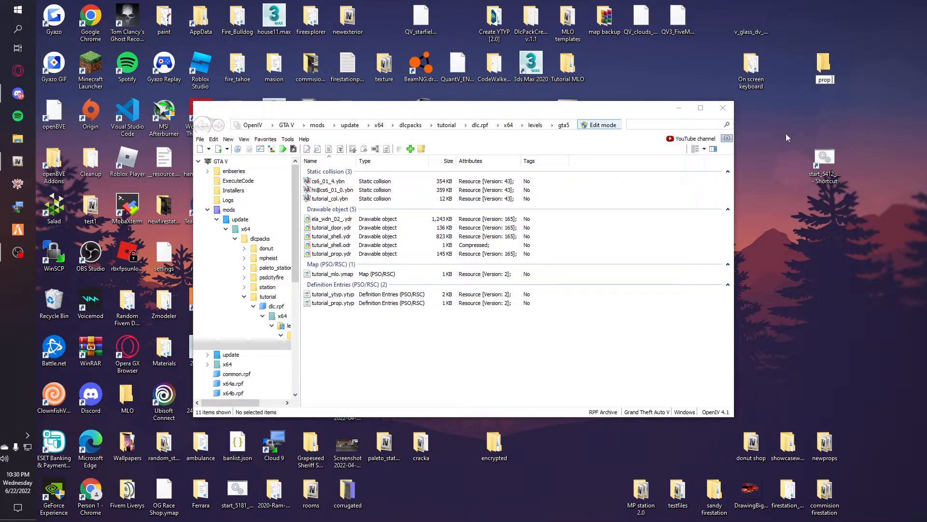
{"action": "type", "text": "tutorial"}
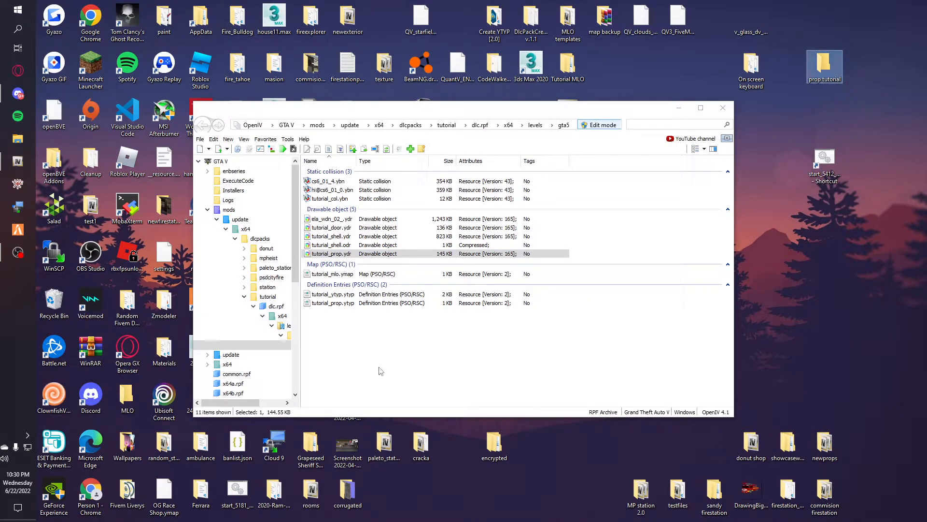
{"action": "left_click", "coordinate": [332, 303]}
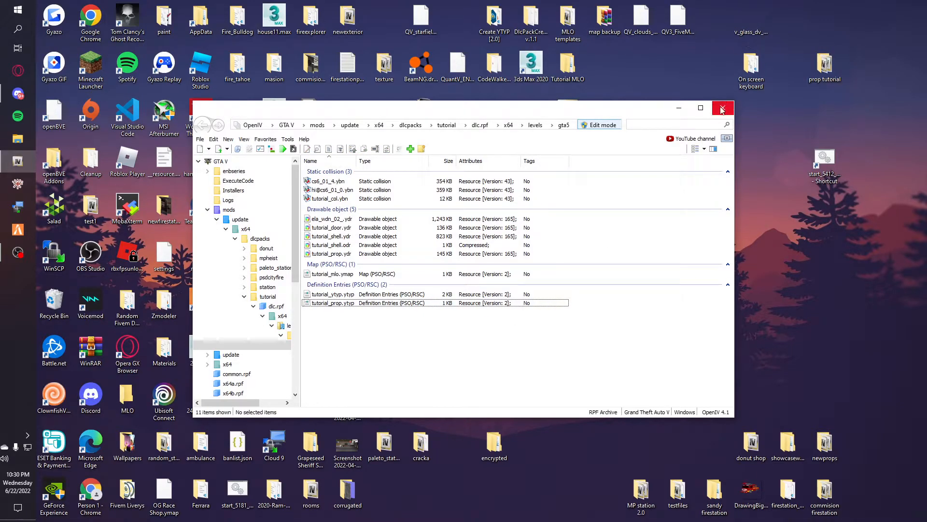
- Close OpenIV and add tutorial_prop.ytyp and tutorial_prop.ydr to a new CodeWalker project
{"action": "left_click", "coordinate": [723, 108]}
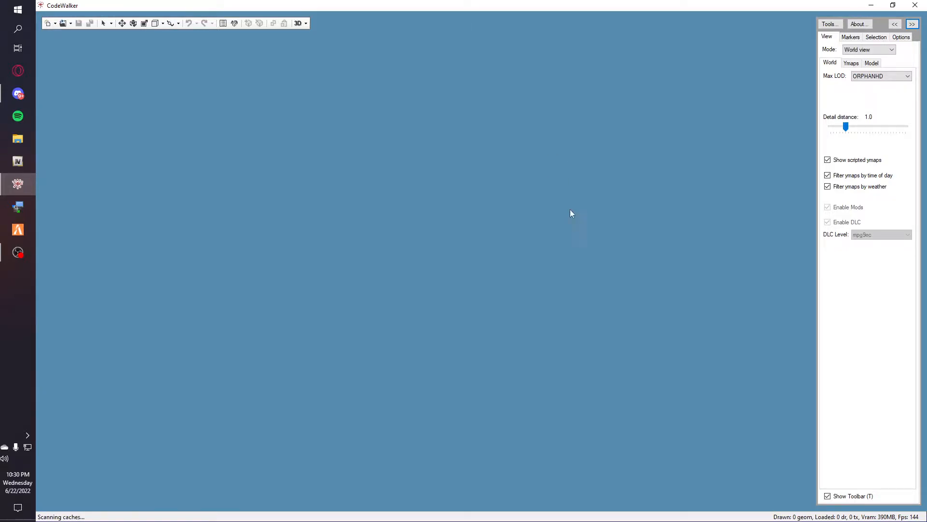
{"action": "mouse_move", "coordinate": [78, 47]}
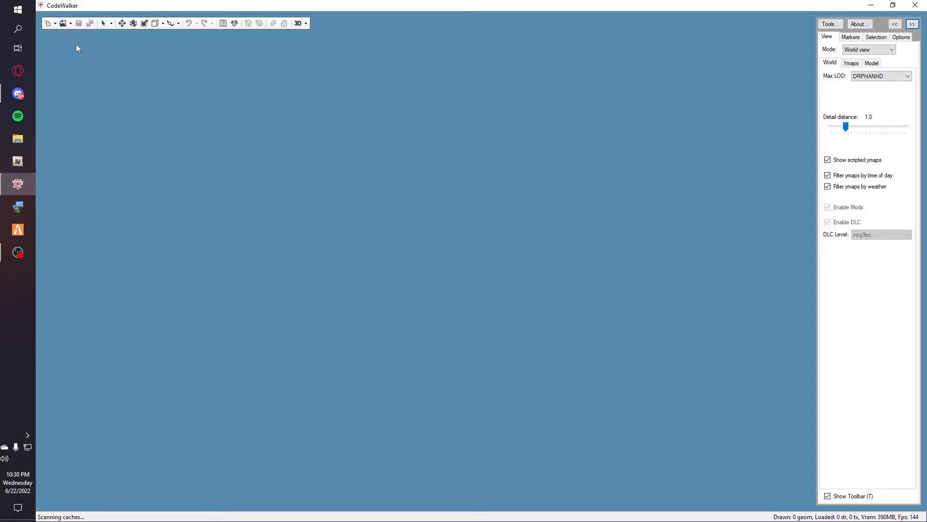
{"action": "left_click", "coordinate": [62, 24]}
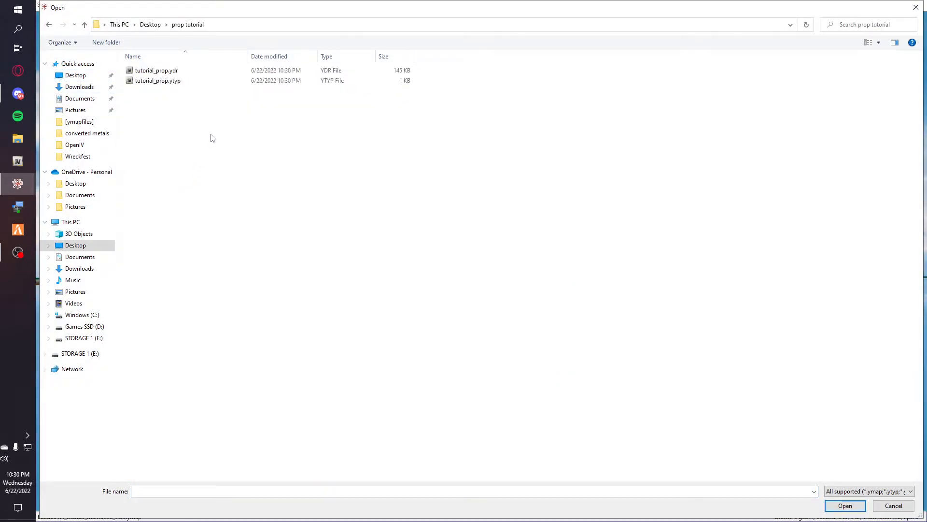
{"action": "left_click", "coordinate": [846, 506]}
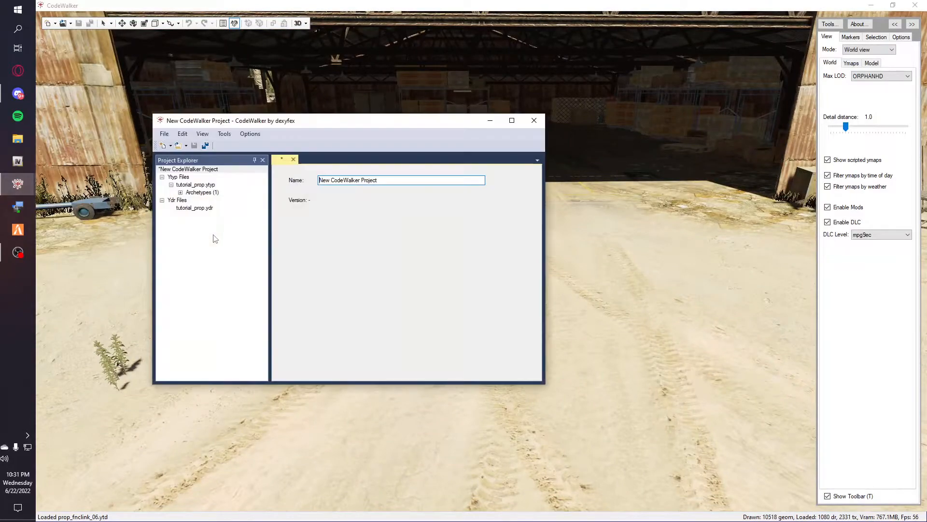
- Create a new tutorial_prop ymap in the project and add a tutorial_prop entity to it
{"action": "left_click_drag", "start_coordinate": [228, 119], "coordinate": [306, 133]}
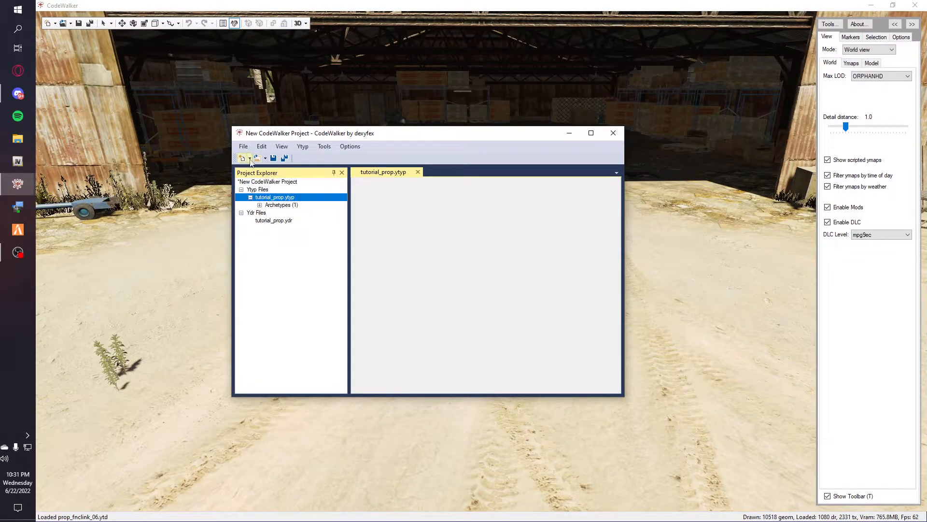
{"action": "left_click", "coordinate": [264, 158]}
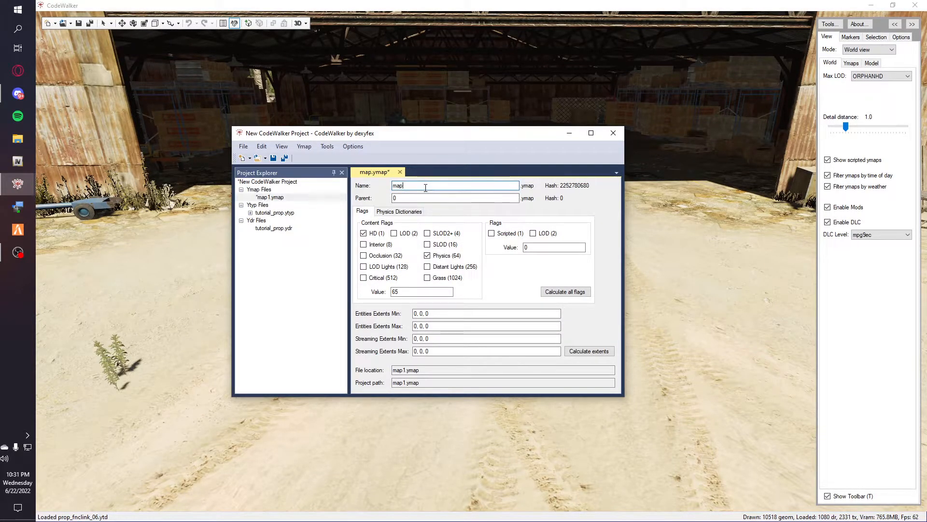
{"action": "type", "text": "tutorial_prop"}
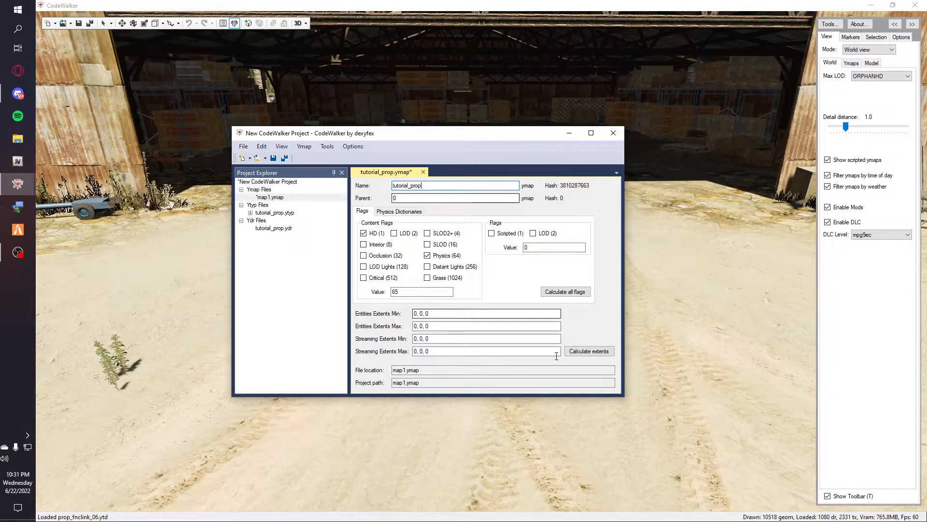
{"action": "left_click", "coordinate": [304, 146]}
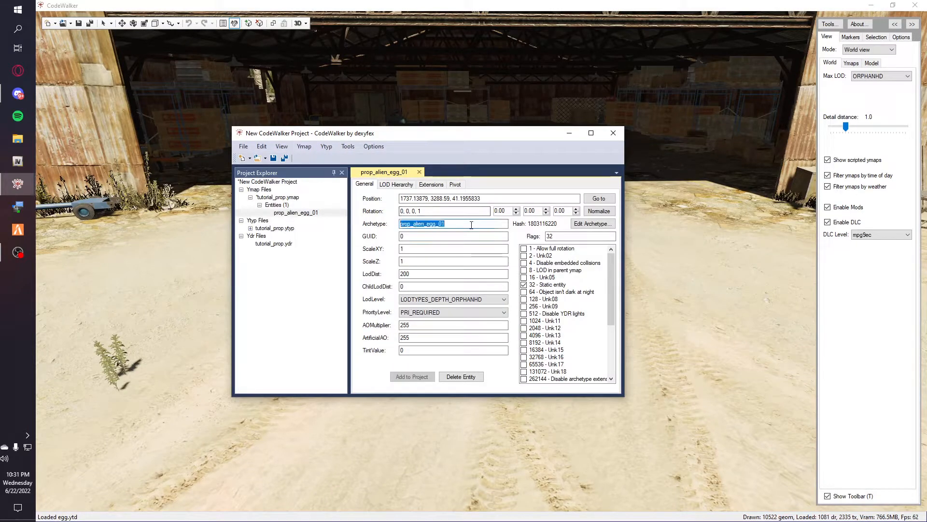
{"action": "type", "text": "tutorial_prop"}
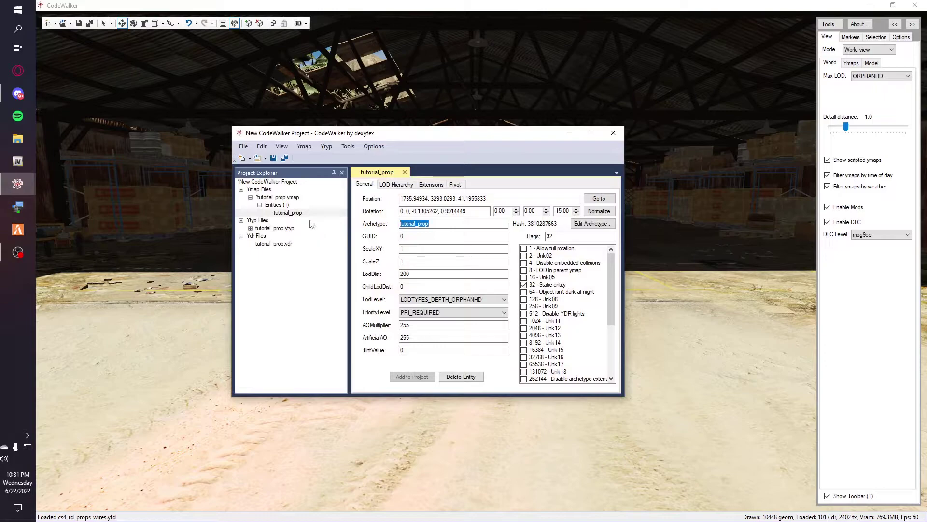
- Calculate the tutorial_prop ymap's extents and recalculate all content flags
{"action": "left_click", "coordinate": [277, 197]}
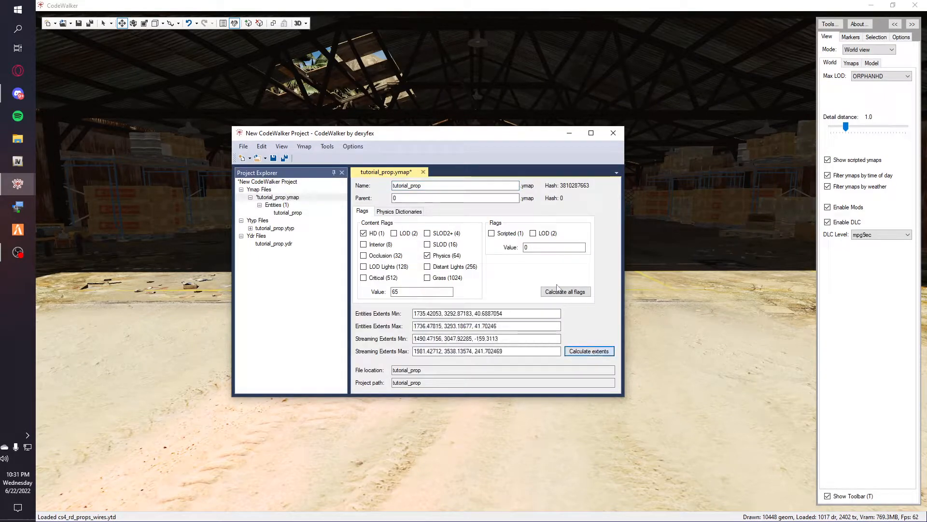
{"action": "left_click", "coordinate": [288, 212]}
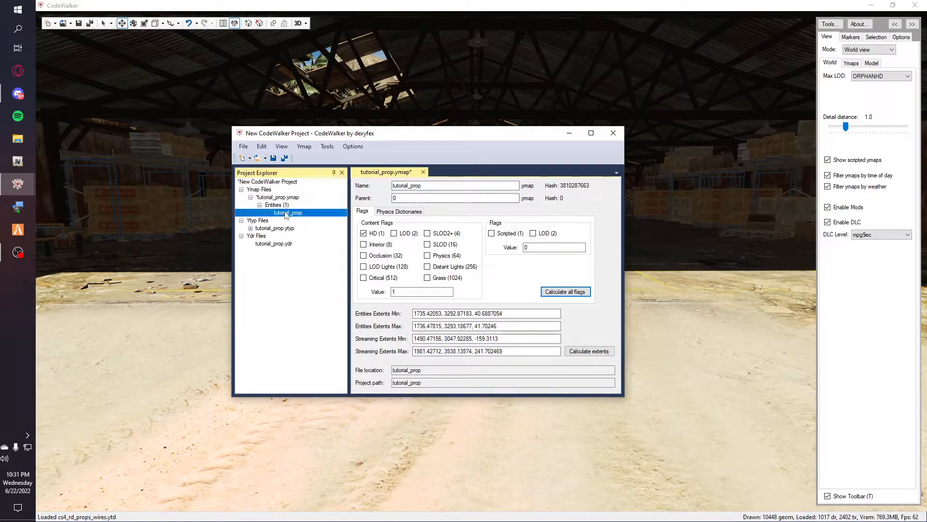
- Generate the project manifest and save _manifest.ymf into the prop tutorial folder
{"action": "left_click", "coordinate": [287, 213]}
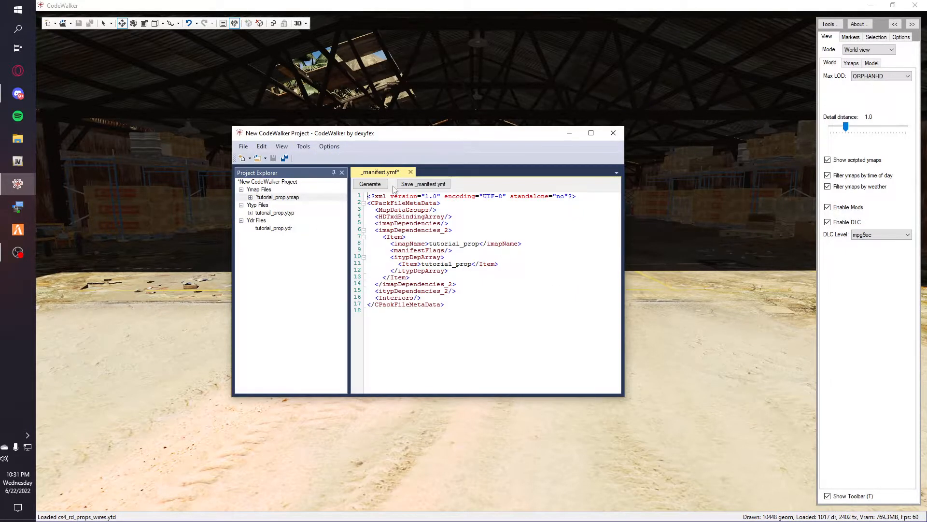
{"action": "left_click", "coordinate": [423, 184]}
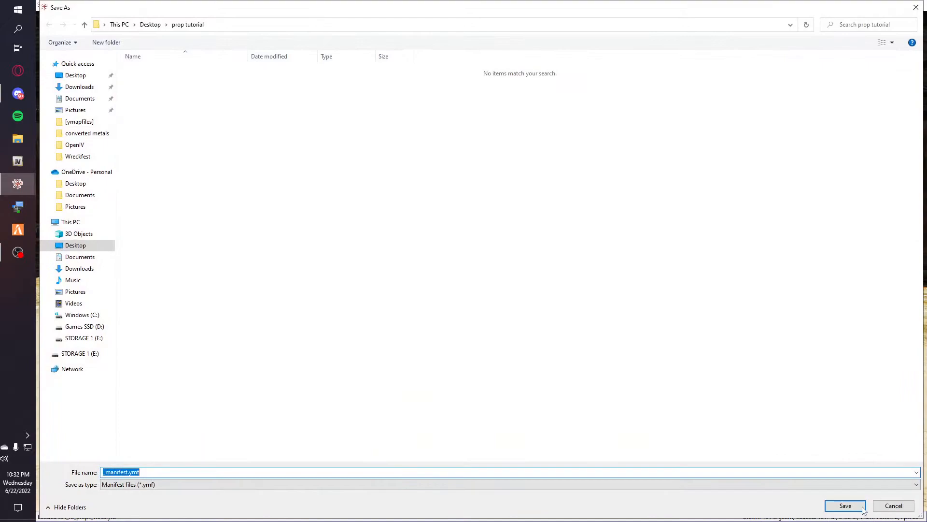
{"action": "left_click", "coordinate": [846, 506]}
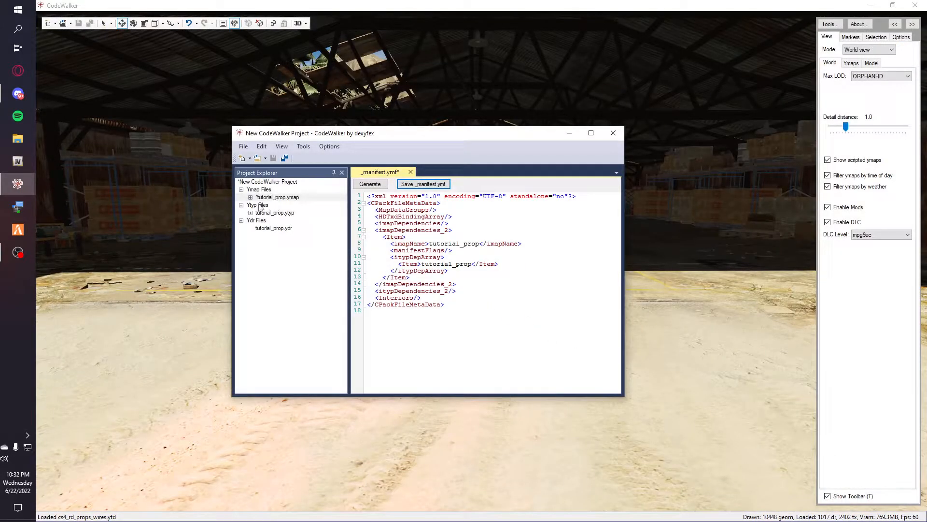
- Save tutorial_prop.ymap into the prop tutorial folder
{"action": "left_click", "coordinate": [277, 197]}
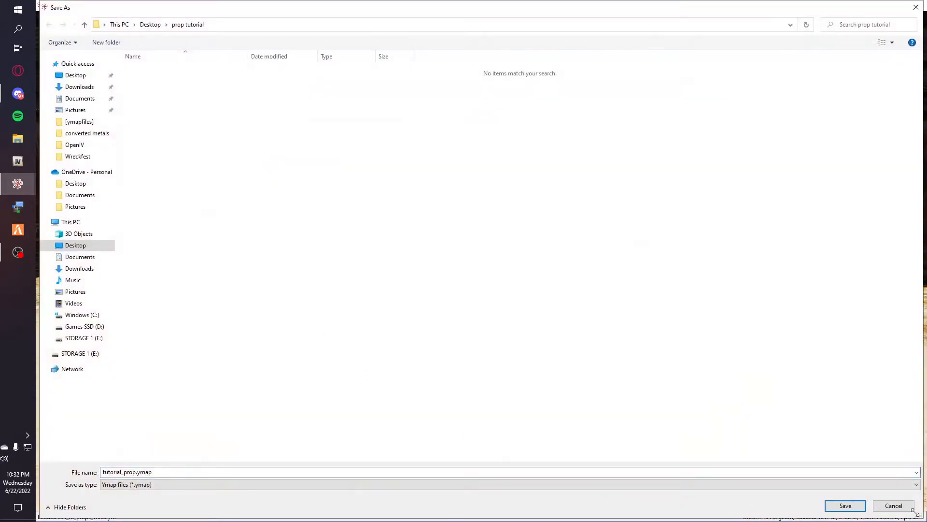
{"action": "left_click", "coordinate": [846, 505]}
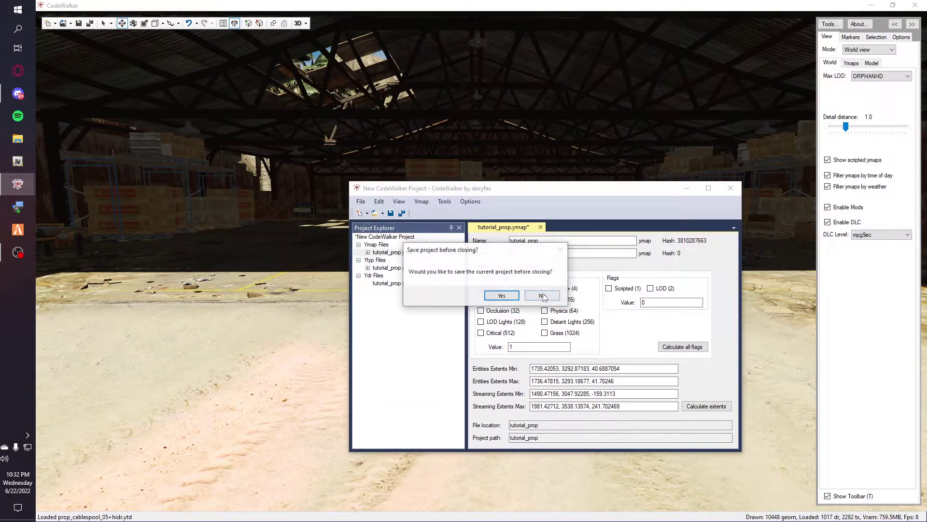
- Close the project unsaved and create a prop tutorial folder in testserver resources\[scripts]
{"action": "left_click", "coordinate": [542, 295]}
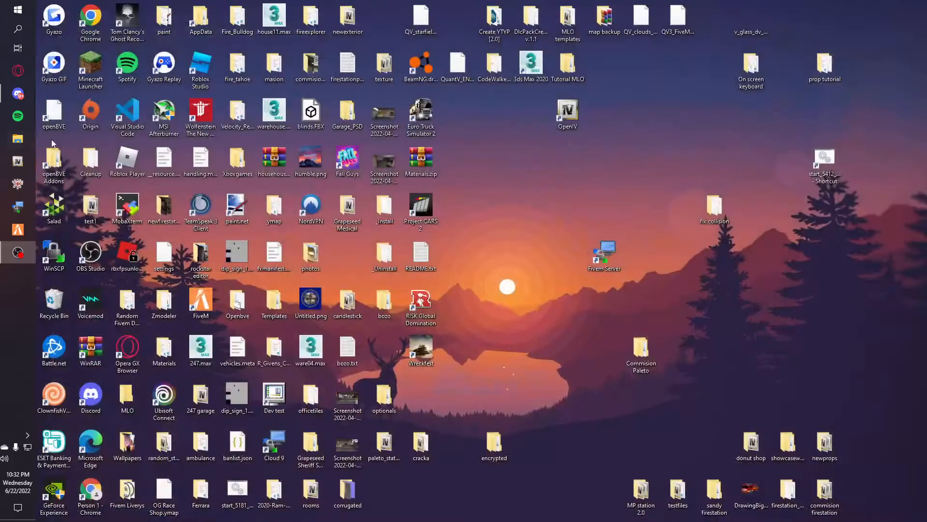
{"action": "left_click", "coordinate": [18, 139]}
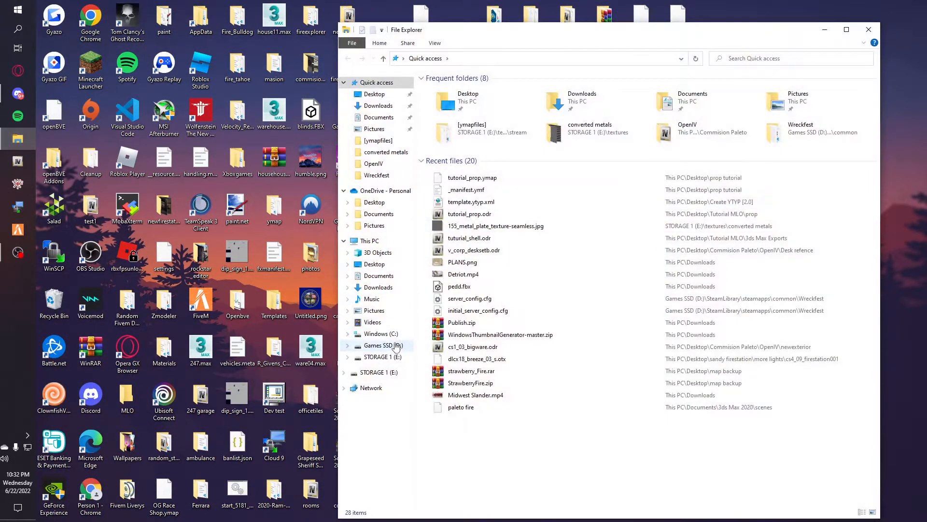
{"action": "left_click", "coordinate": [380, 357]}
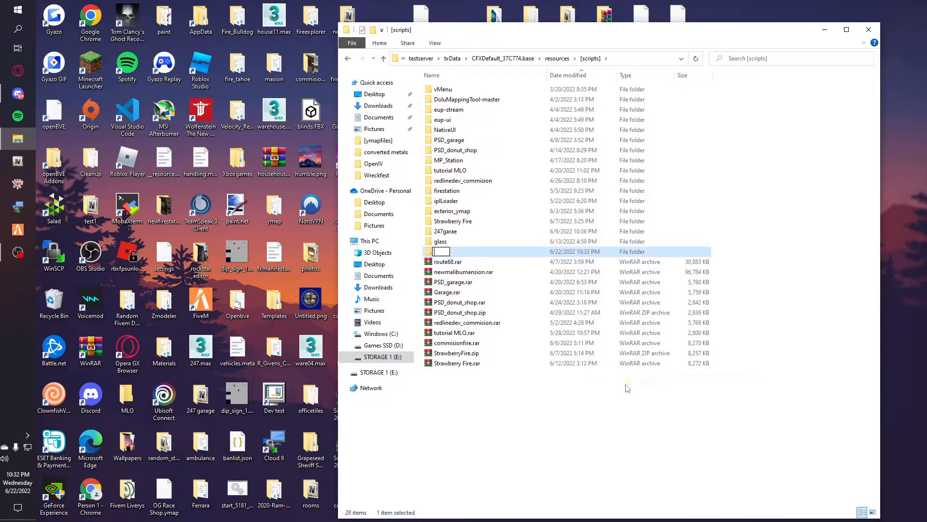
{"action": "type", "text": "tutoel"}
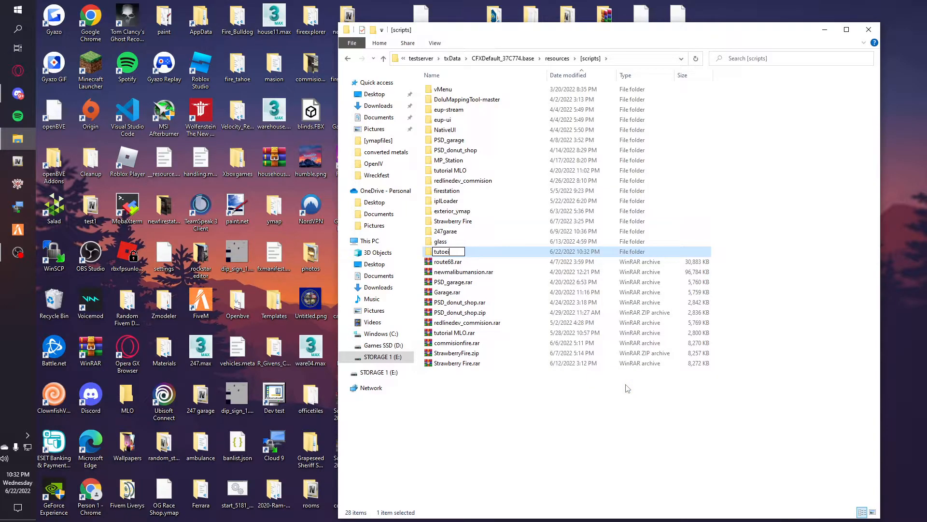
{"action": "type", "text": "tutorial_preop"}
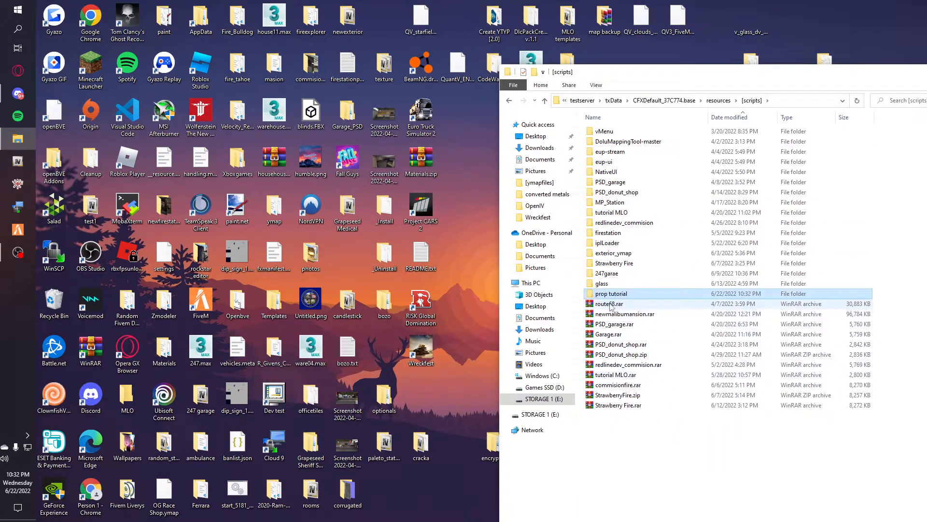
{"action": "double_click", "coordinate": [611, 294]}
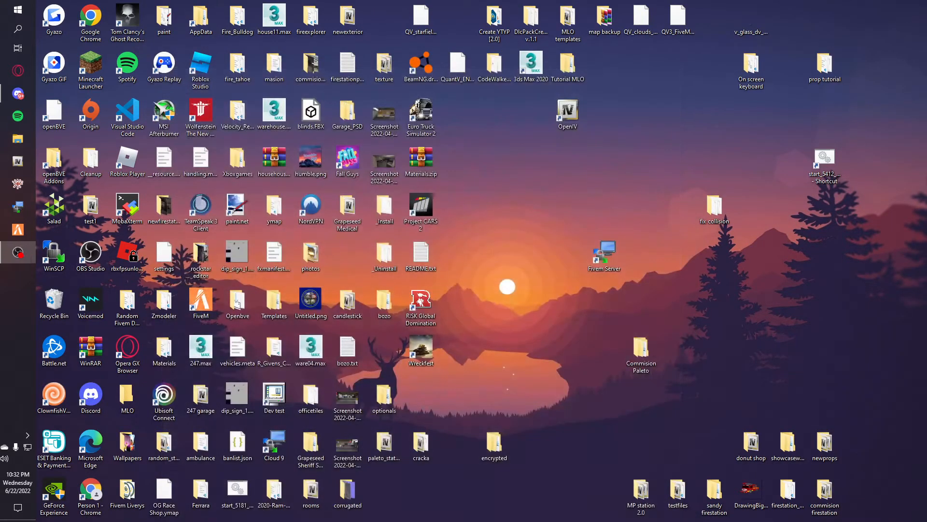
- Launch FiveM from the desktop shortcut and accept restarting into game version 2060
{"action": "left_click", "coordinate": [201, 300]}
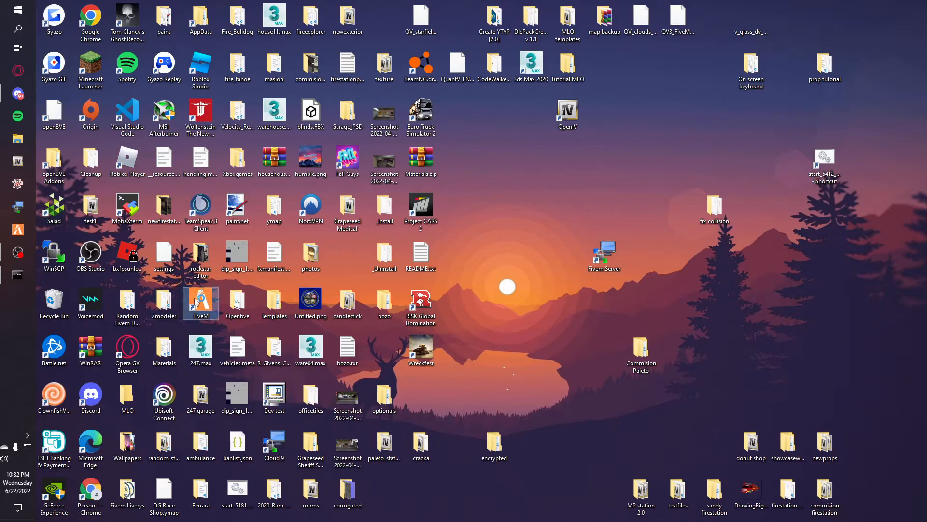
{"action": "double_click", "coordinate": [201, 299]}
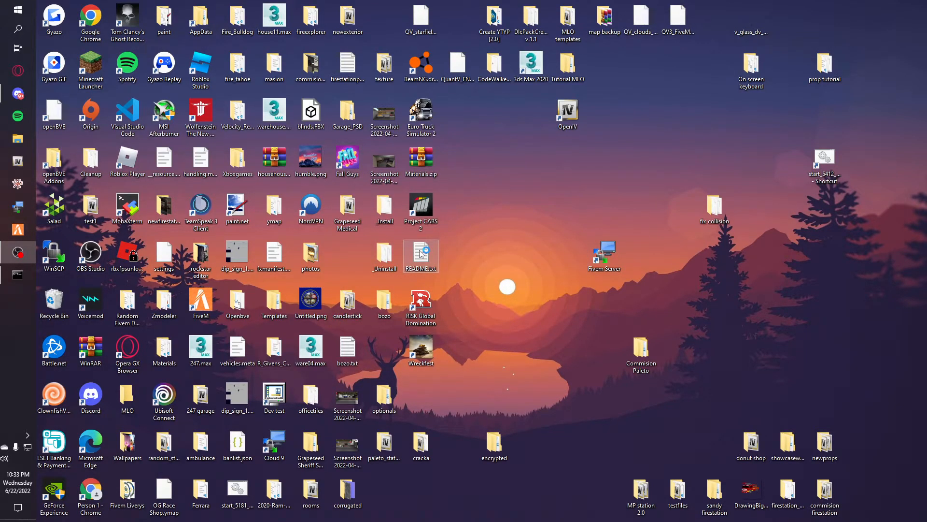
{"action": "double_click", "coordinate": [201, 299]}
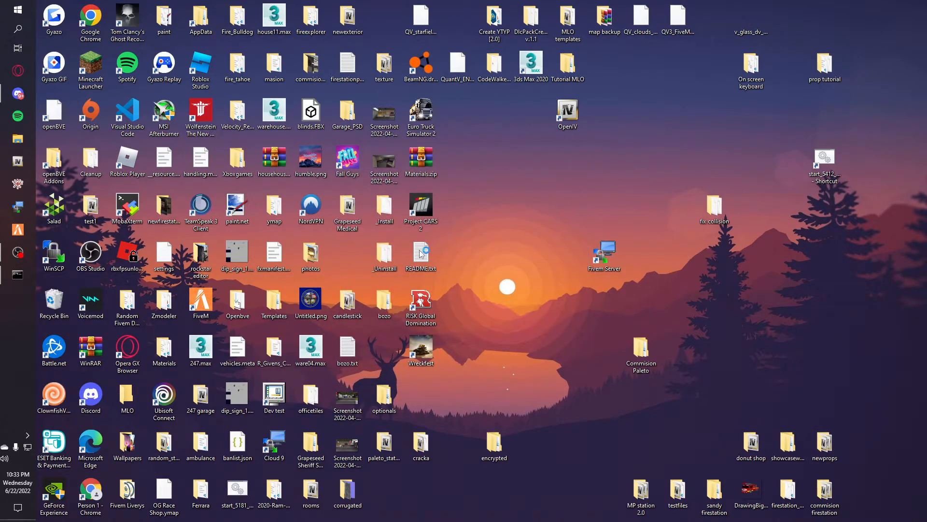
{"action": "mouse_move", "coordinate": [553, 195]}
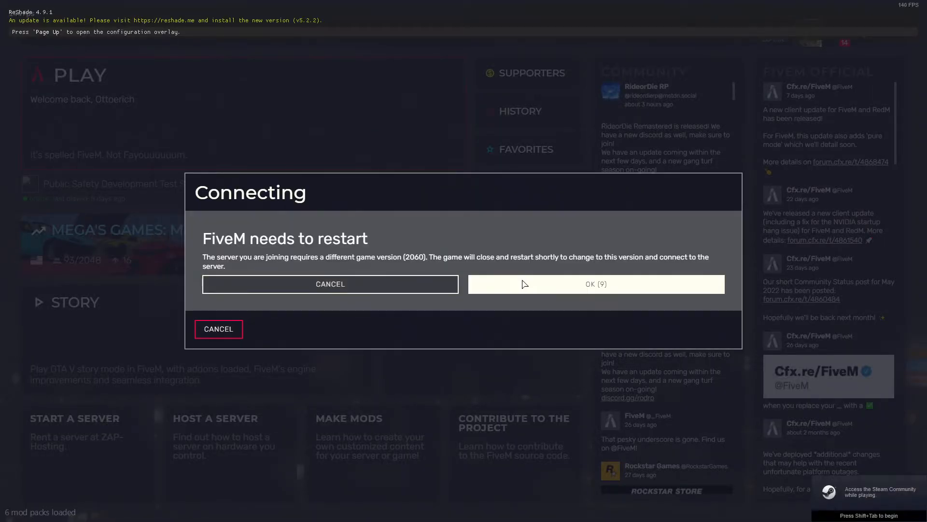
{"action": "left_click", "coordinate": [596, 284]}
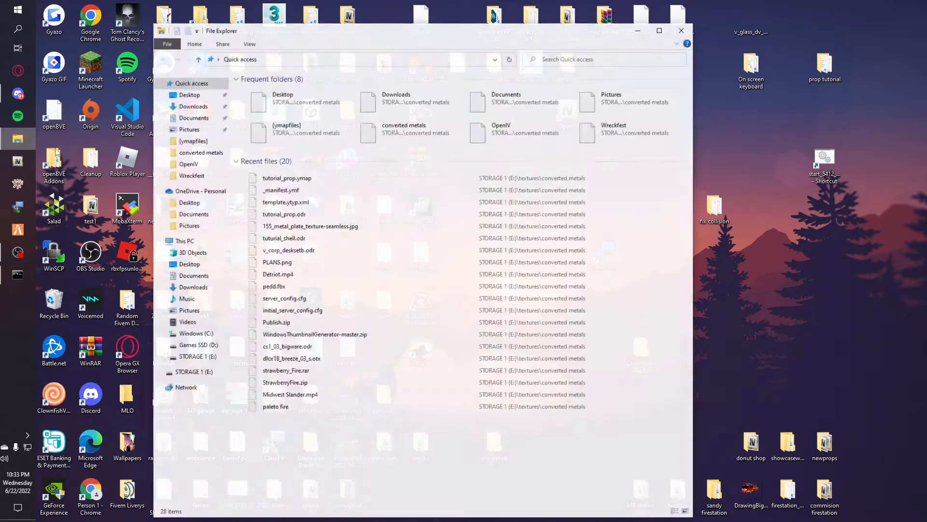
- Create a stream folder inside the prop tutorial resource in resources\[scripts]
{"action": "left_click", "coordinate": [198, 357]}
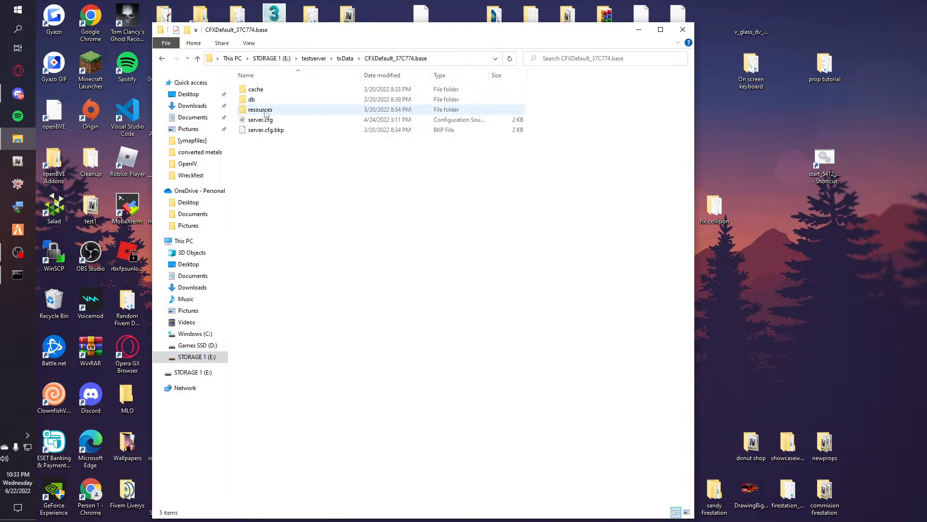
{"action": "double_click", "coordinate": [259, 109]}
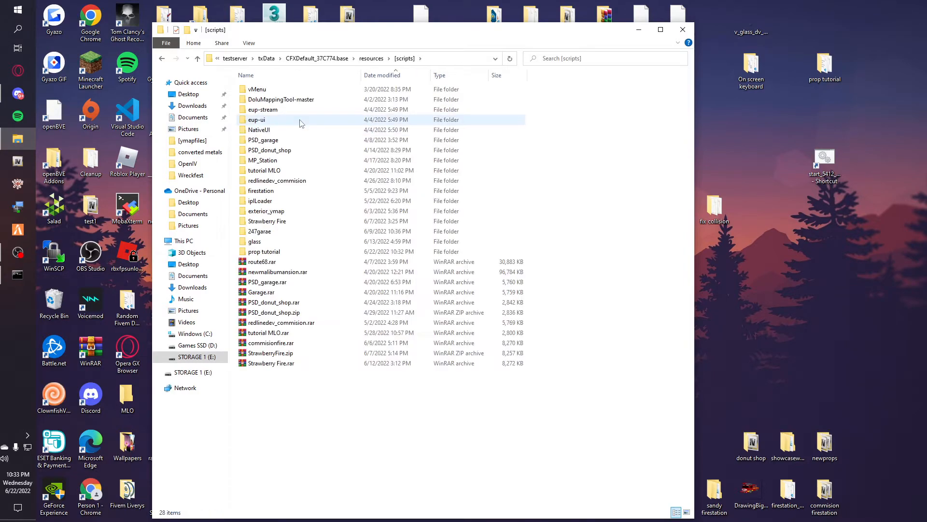
{"action": "double_click", "coordinate": [264, 251]}
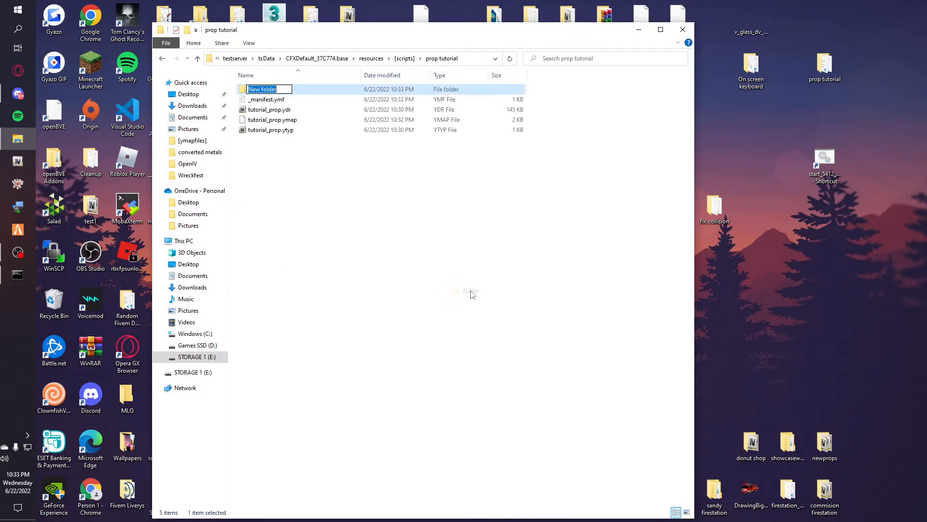
{"action": "type", "text": "stream"}
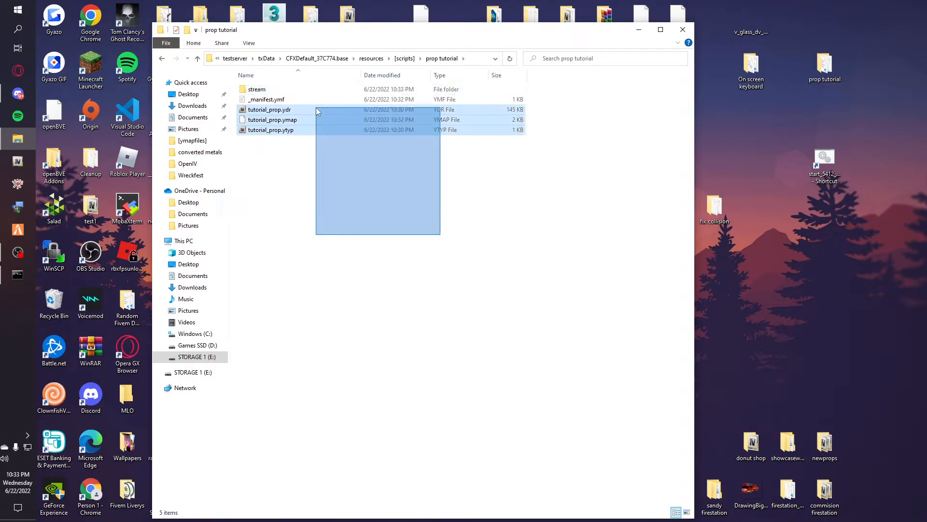
- Check the 247garae resource layout for reference, then return to prop tutorial with the files moved into stream
{"action": "key", "text": "Delete"}
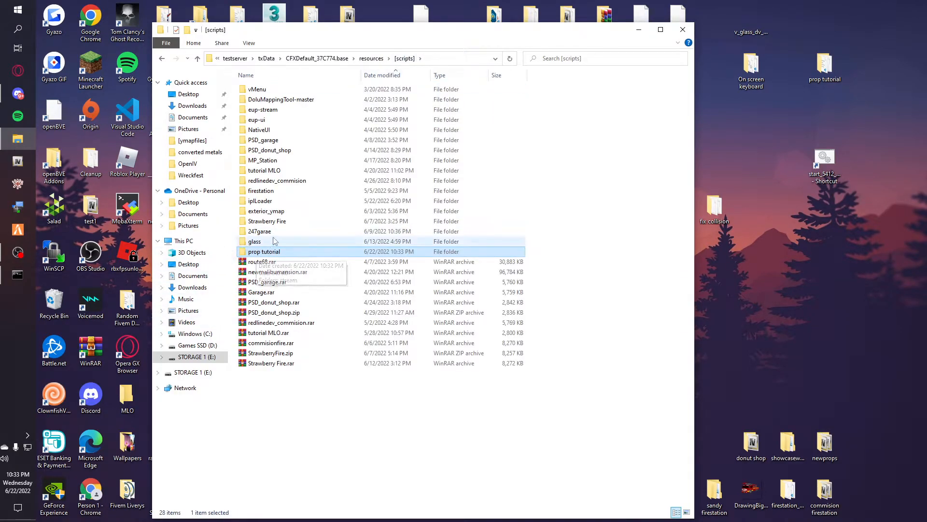
{"action": "double_click", "coordinate": [260, 231]}
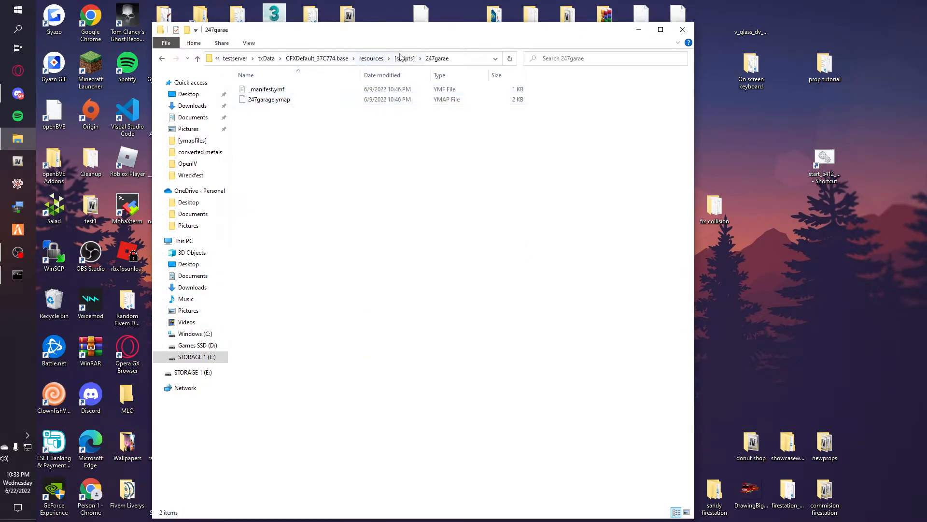
{"action": "left_click", "coordinate": [404, 58]}
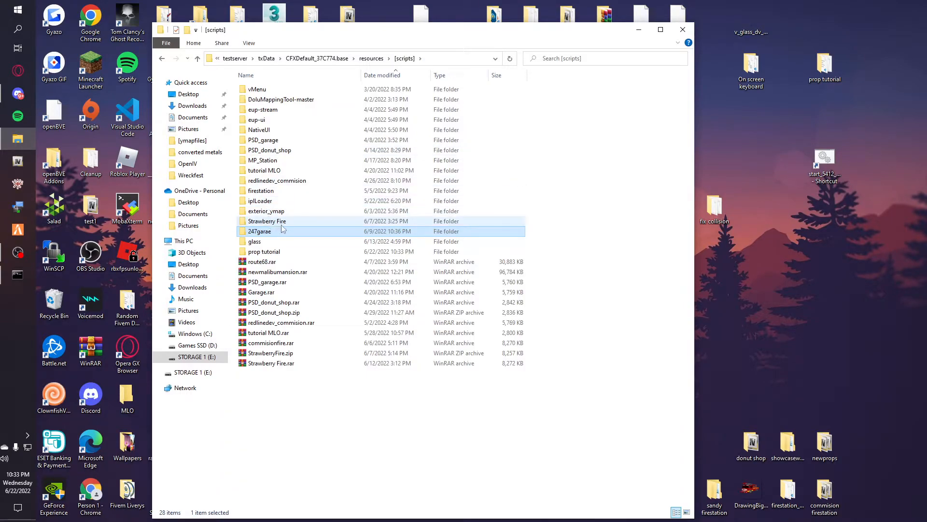
{"action": "double_click", "coordinate": [266, 220]}
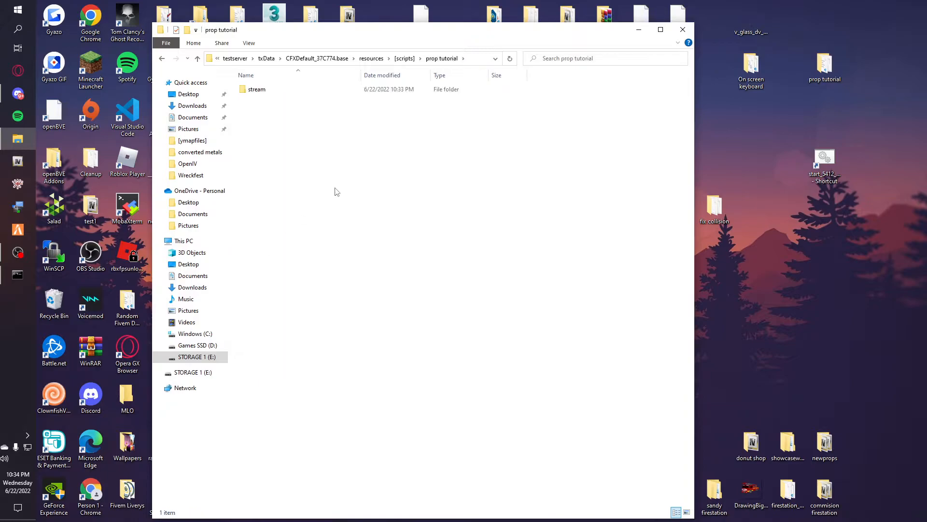
{"action": "left_click", "coordinate": [682, 29]}
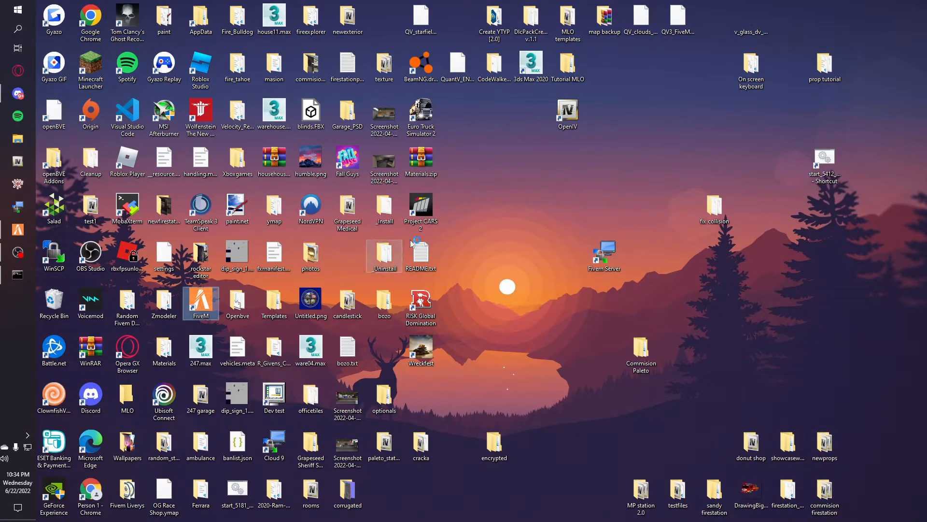
- Relaunch FiveM, reconnect to the server and agree to restart into game version 2060
{"action": "double_click", "coordinate": [201, 301]}
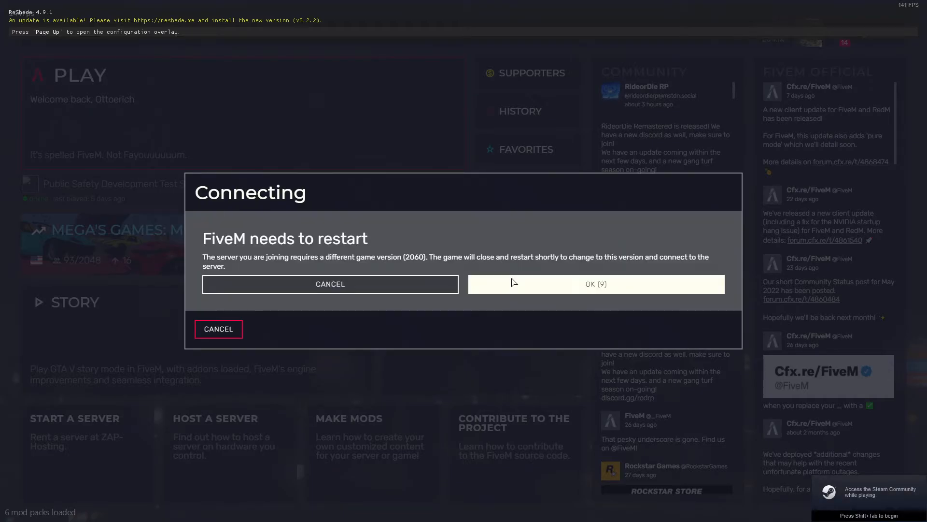
{"action": "left_click", "coordinate": [595, 284]}
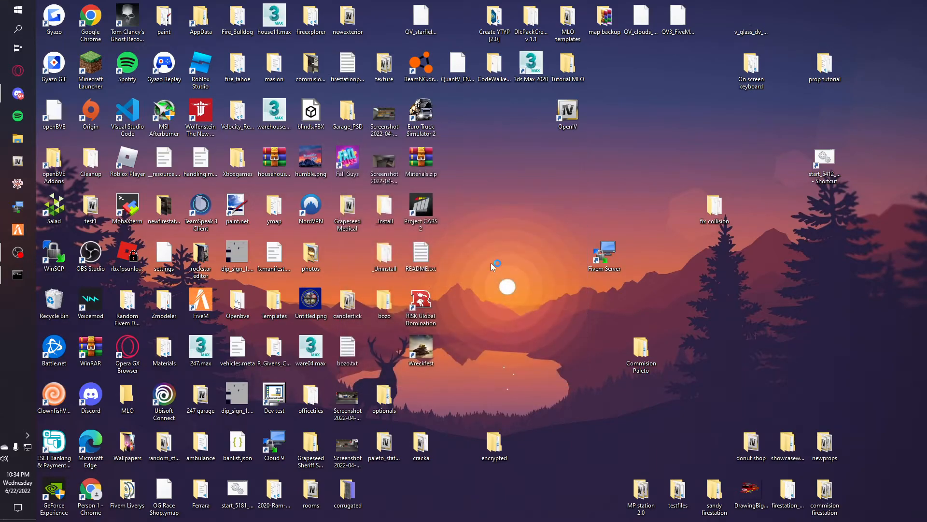
{"action": "mouse_move", "coordinate": [491, 270]}
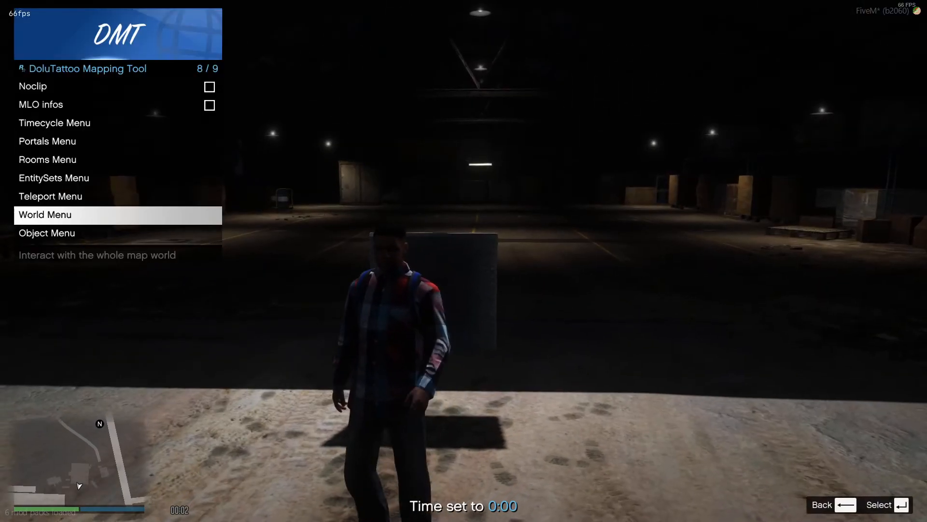
- Set the in-game time to 9:00 via the DoluTattoo World Menu to light the warehouse
{"action": "left_click", "coordinate": [44, 214]}
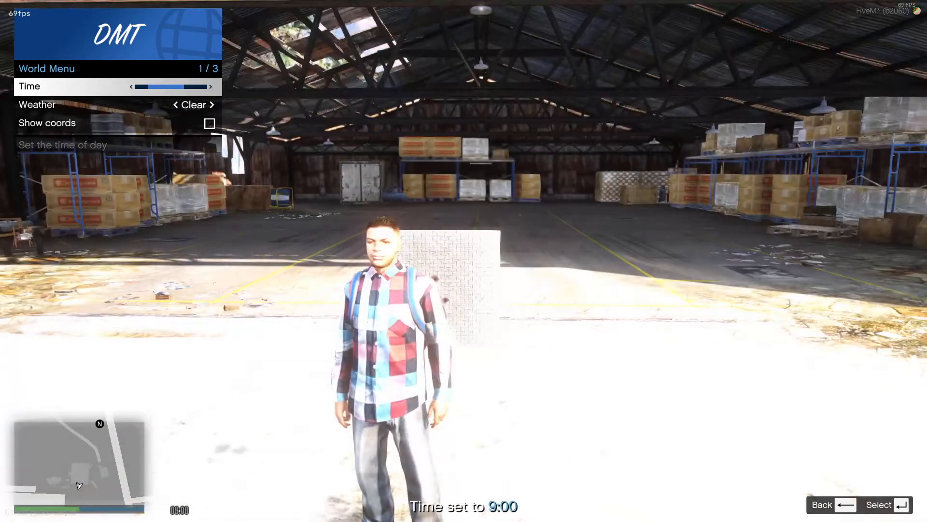